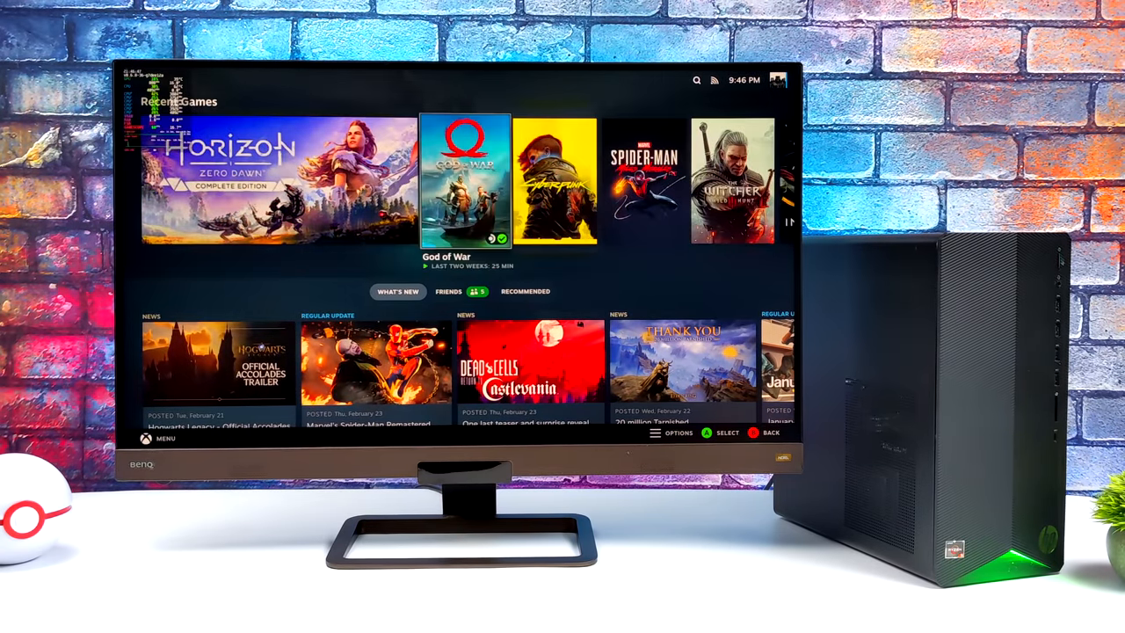
Scroll the ChimeraOS homepage to the Requirements and Installation steps above the Download button.
scroll("right", 3)
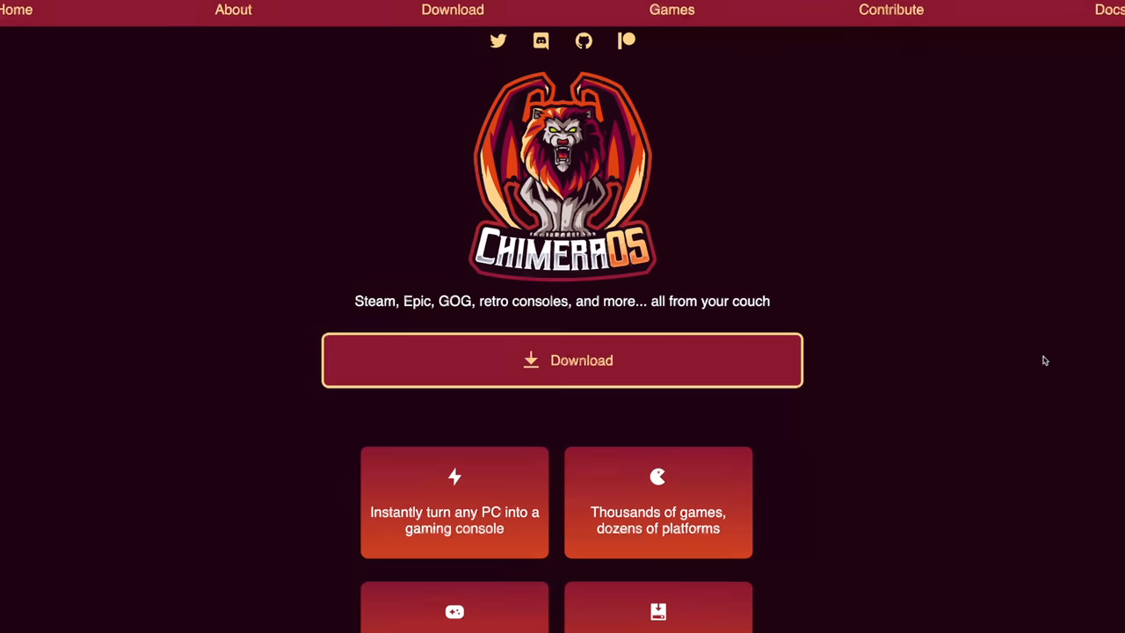
scroll("down", 3)
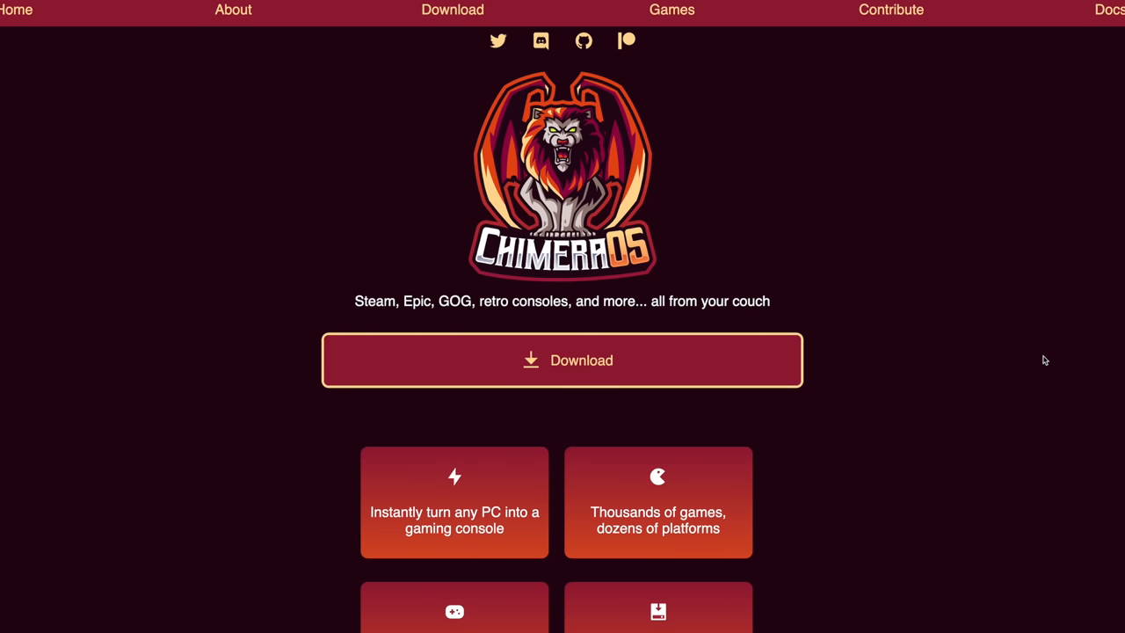
mouse_move(1038, 359)
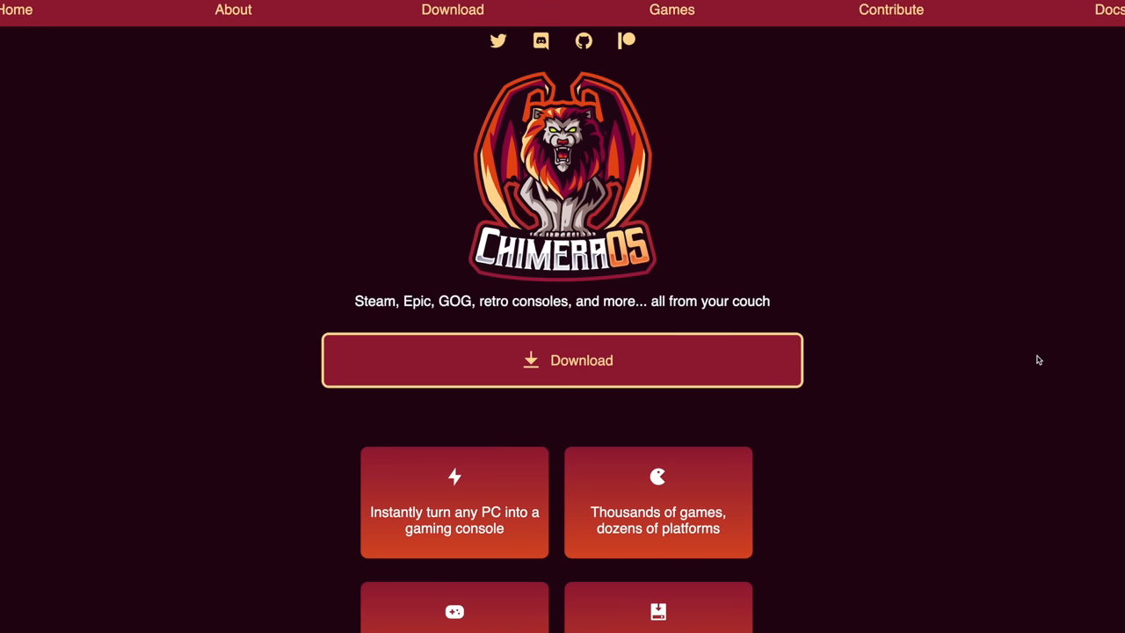
scroll("down", 3)
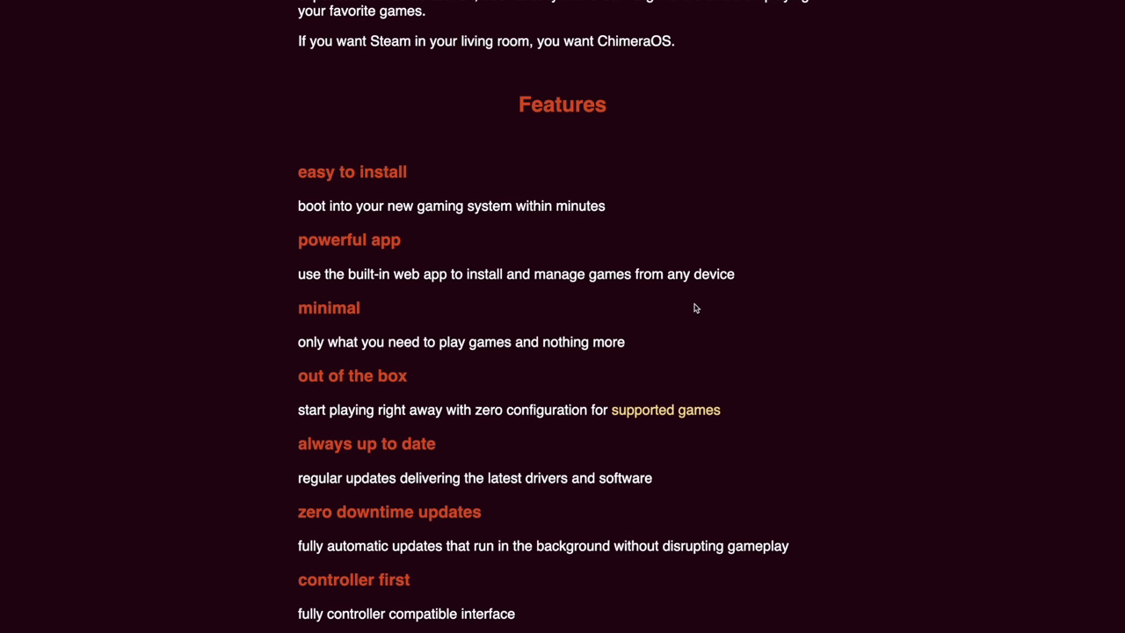
scroll("down", 3)
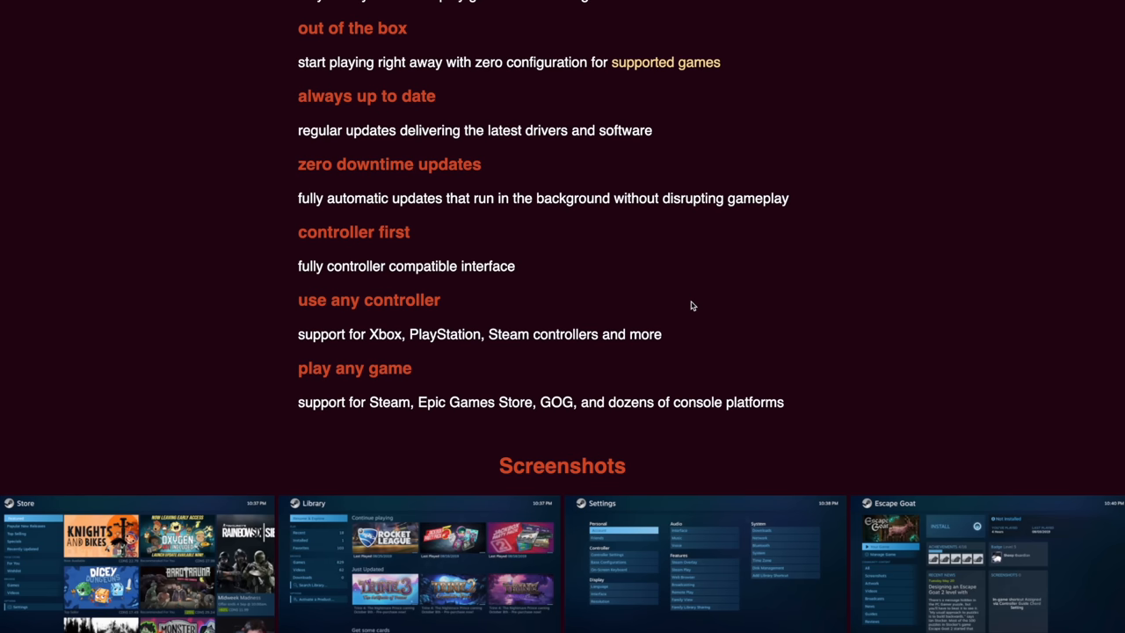
scroll("up", 3)
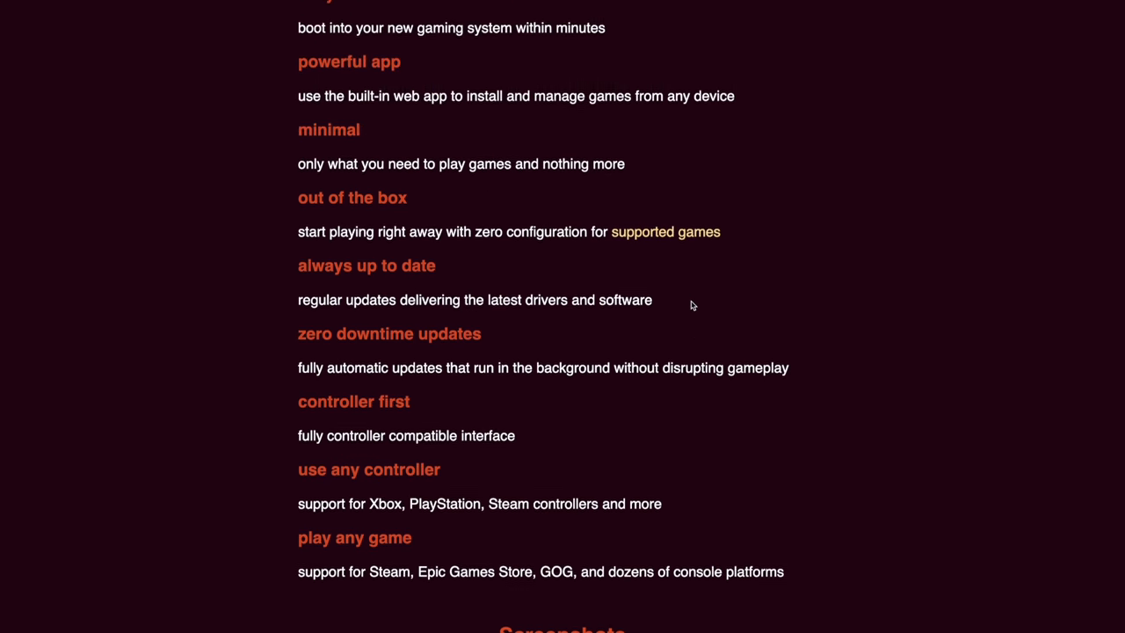
scroll("up", 3)
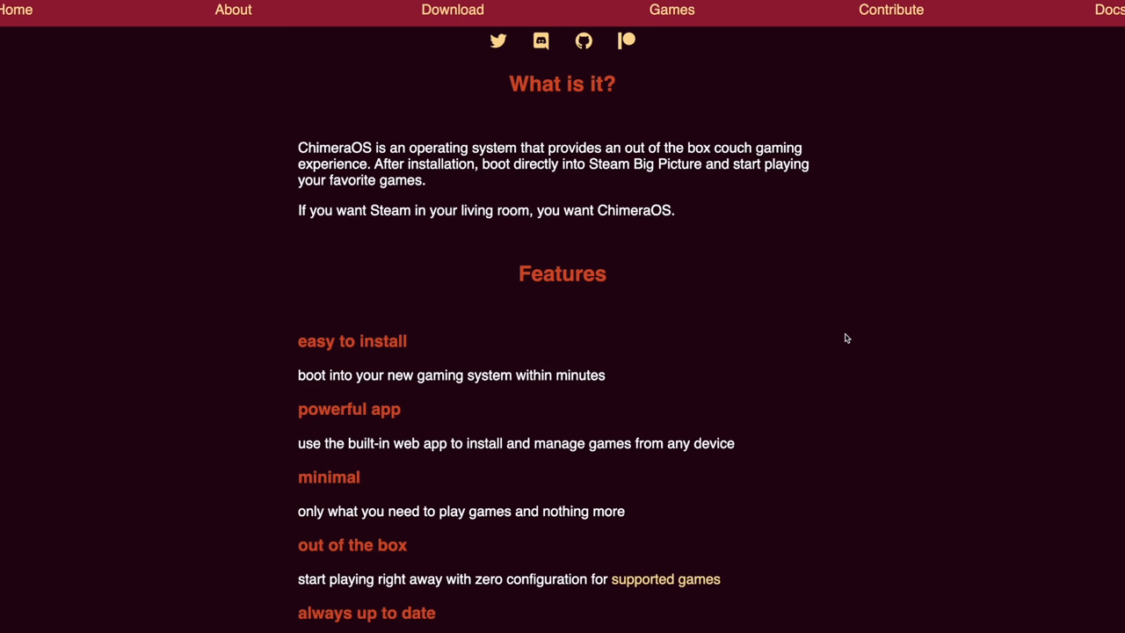
scroll("down", 3)
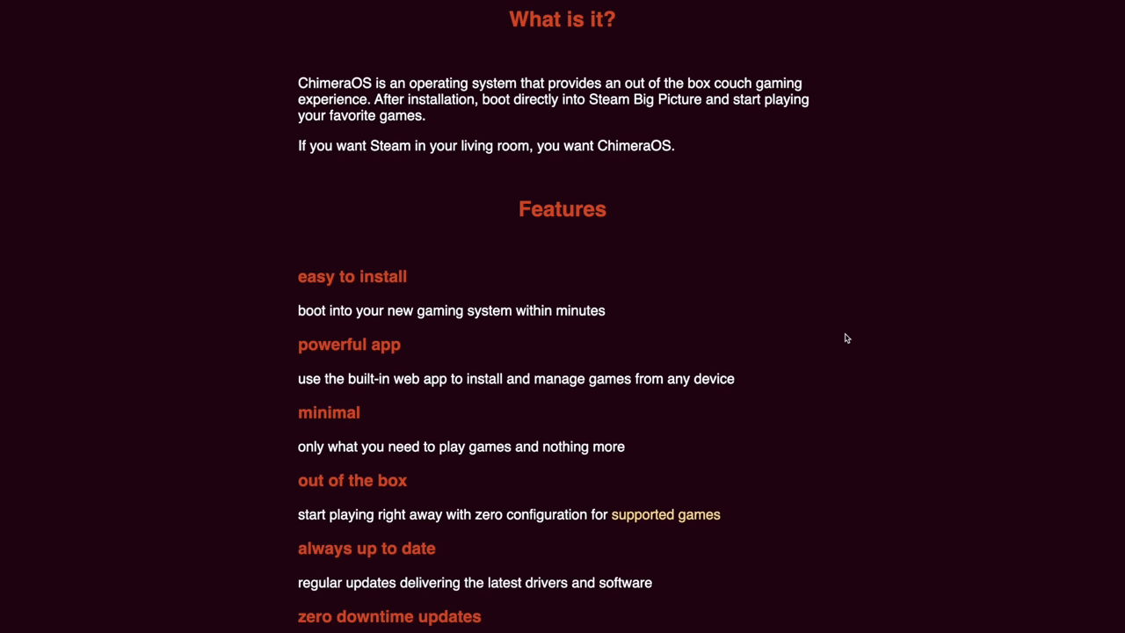
scroll("up", 3)
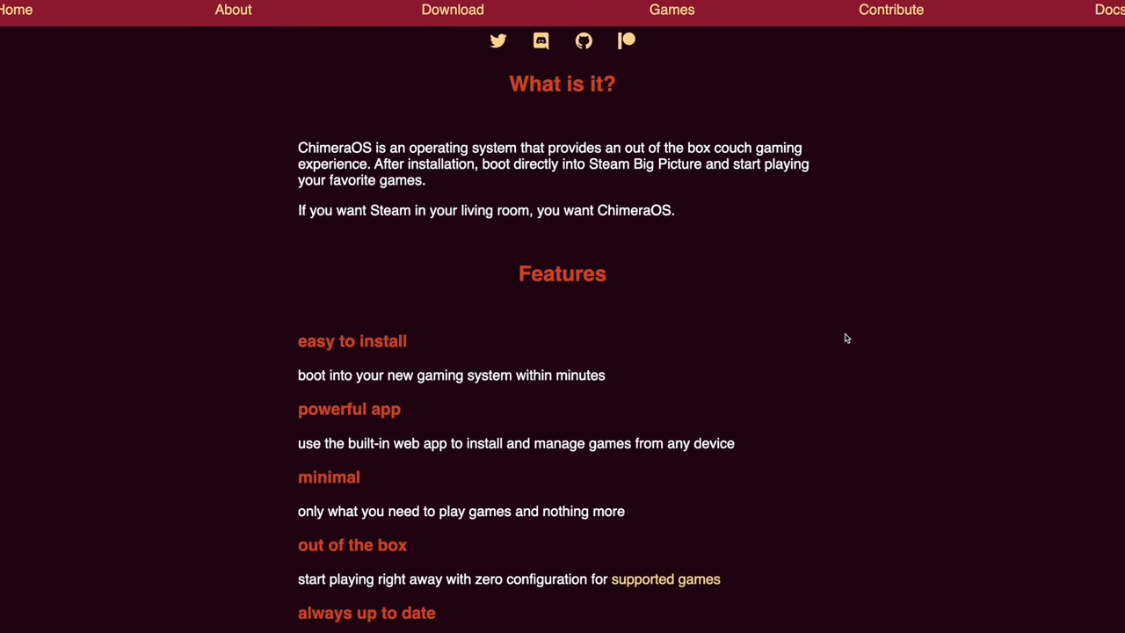
mouse_move(465, 17)
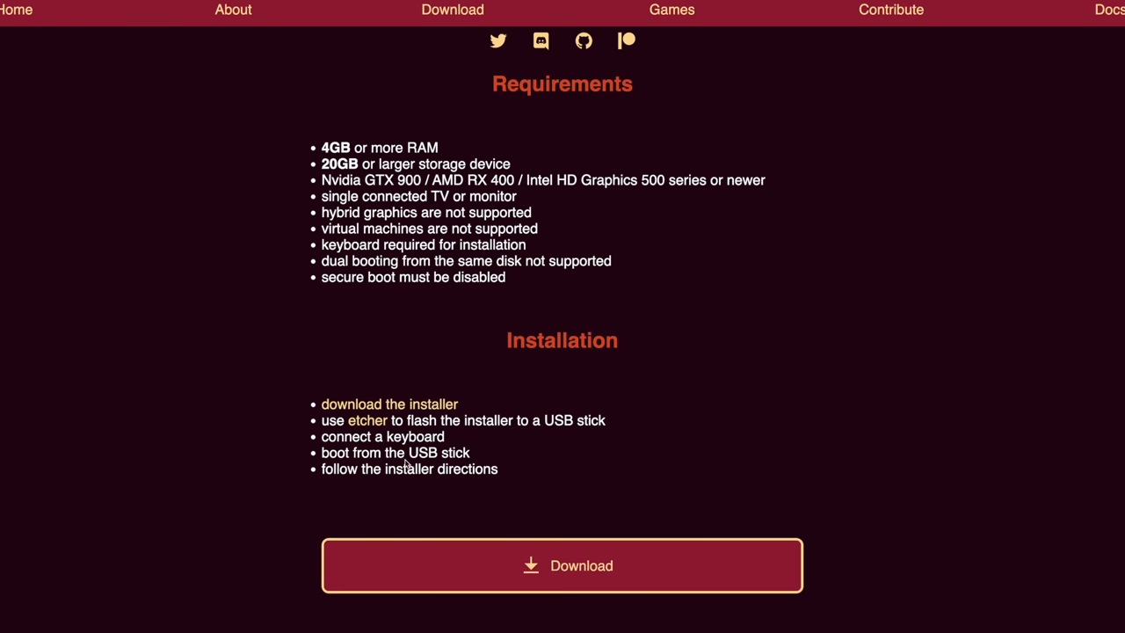
mouse_move(655, 467)
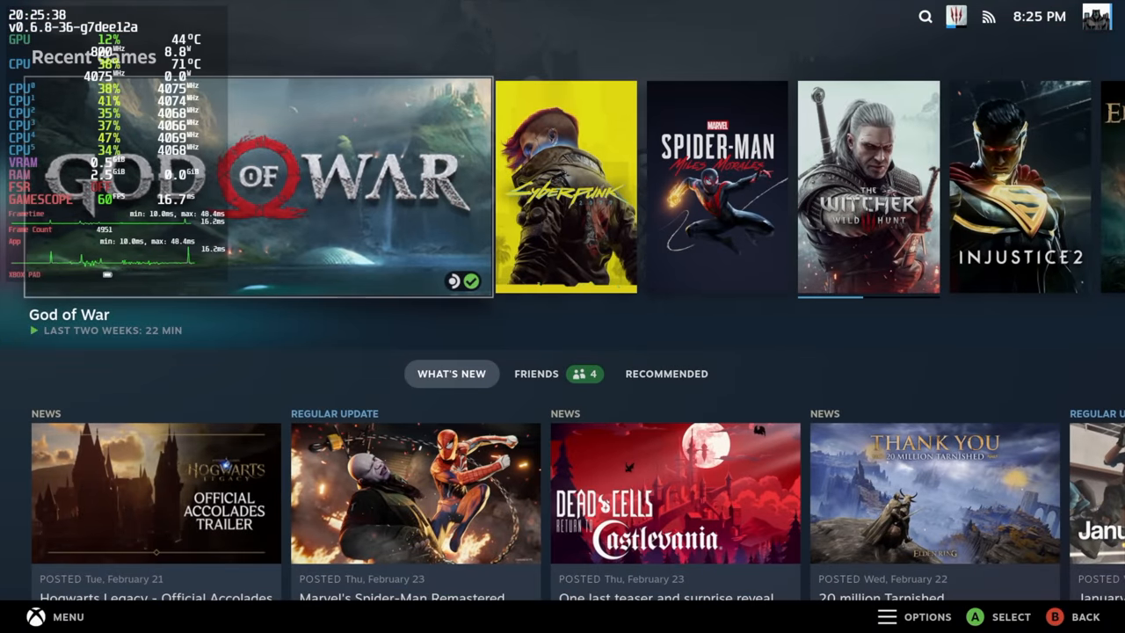
Browse Recent Games, then bring up the main menu with Home, Library, Store, Settings, Power.
scroll("right", 3)
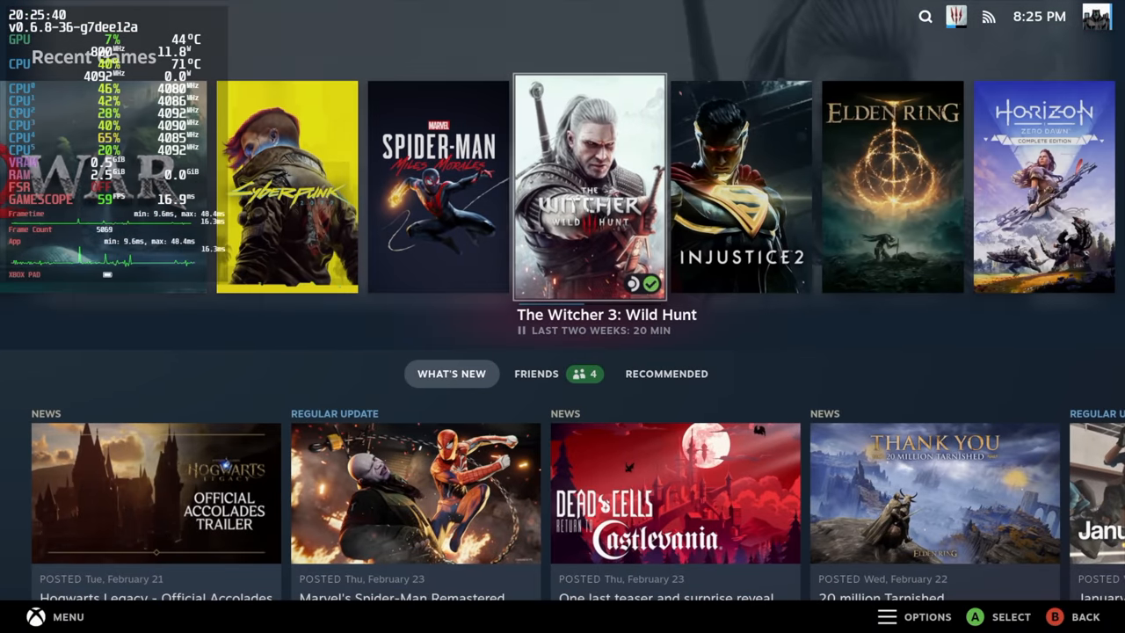
scroll("right", 3)
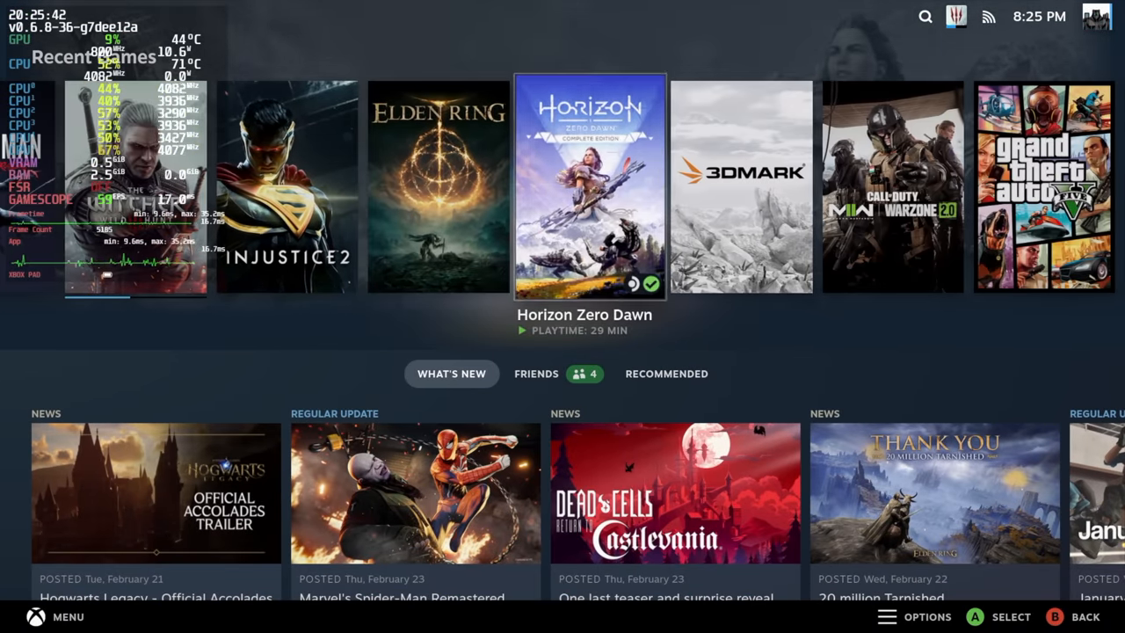
scroll("right", 3)
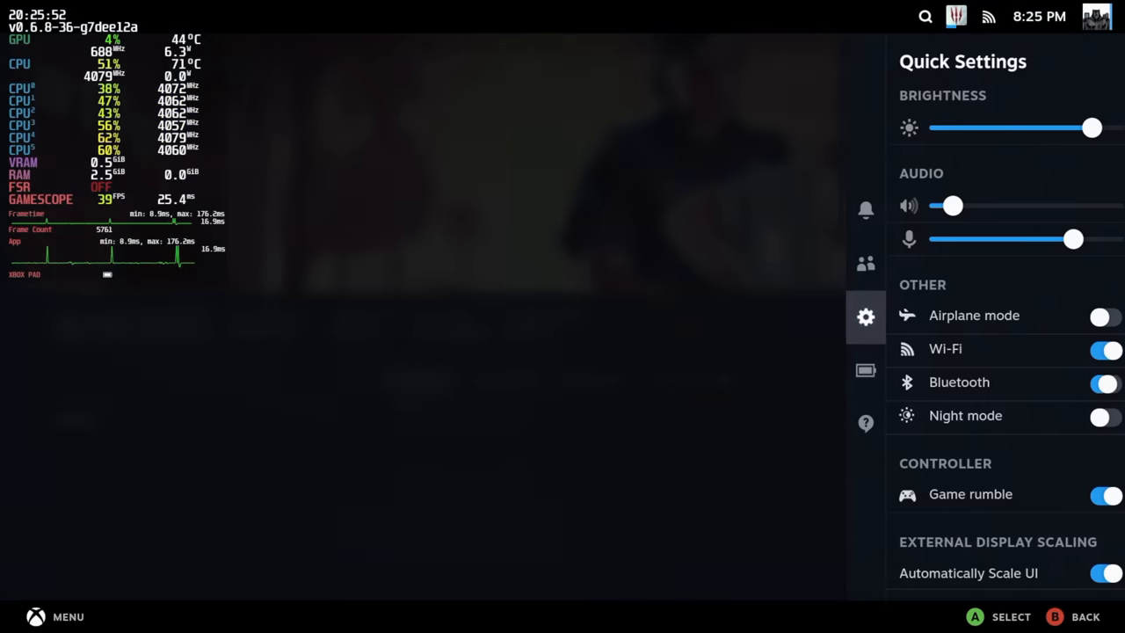
left_click(865, 369)
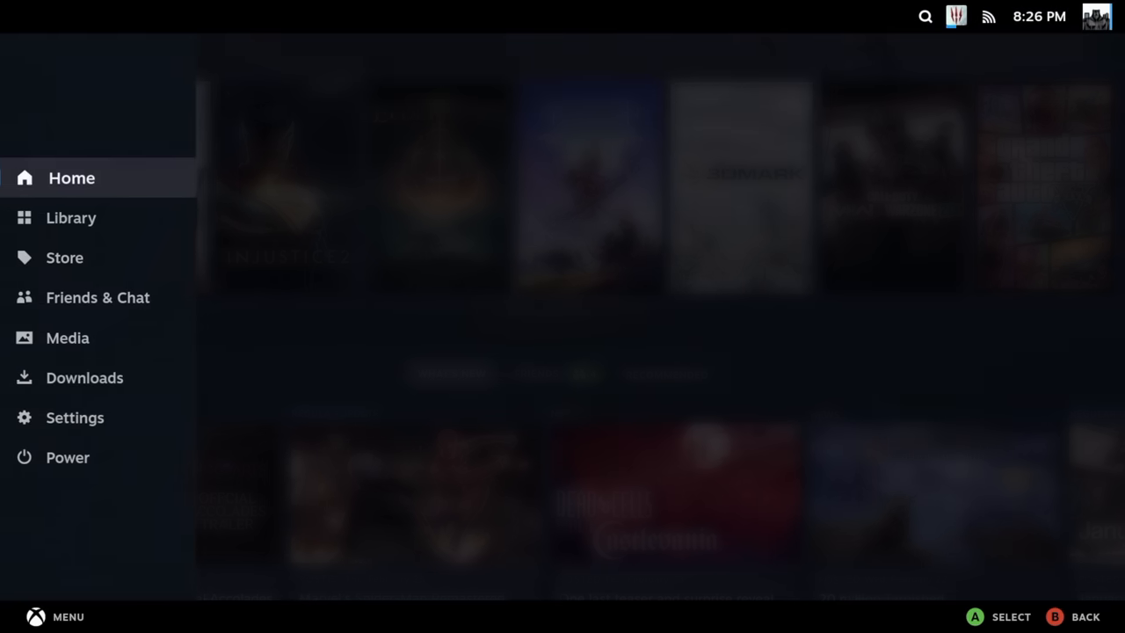
Open Settings > System and scroll to the About and Hardware sections (CPU, RAM, video card).
left_click(74, 417)
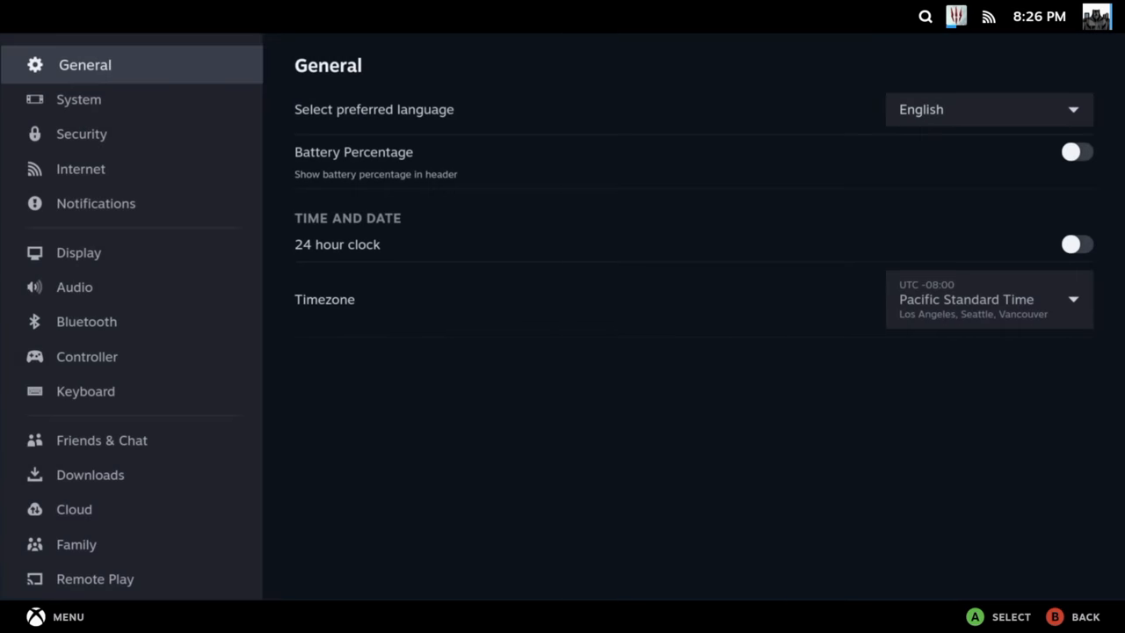
left_click(81, 99)
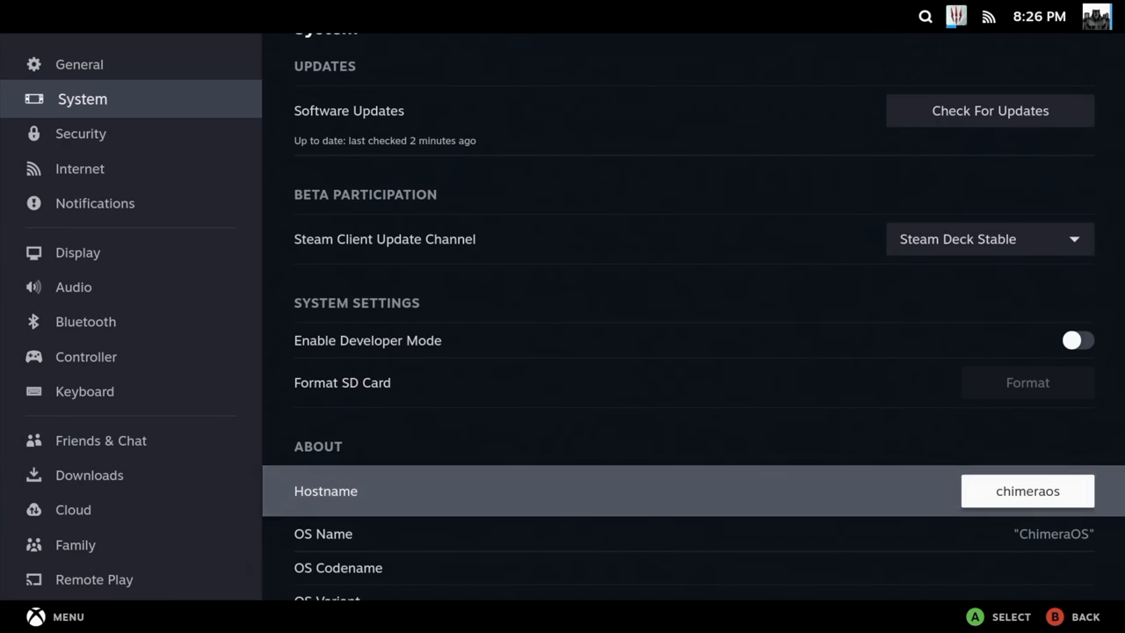
scroll("down", 3)
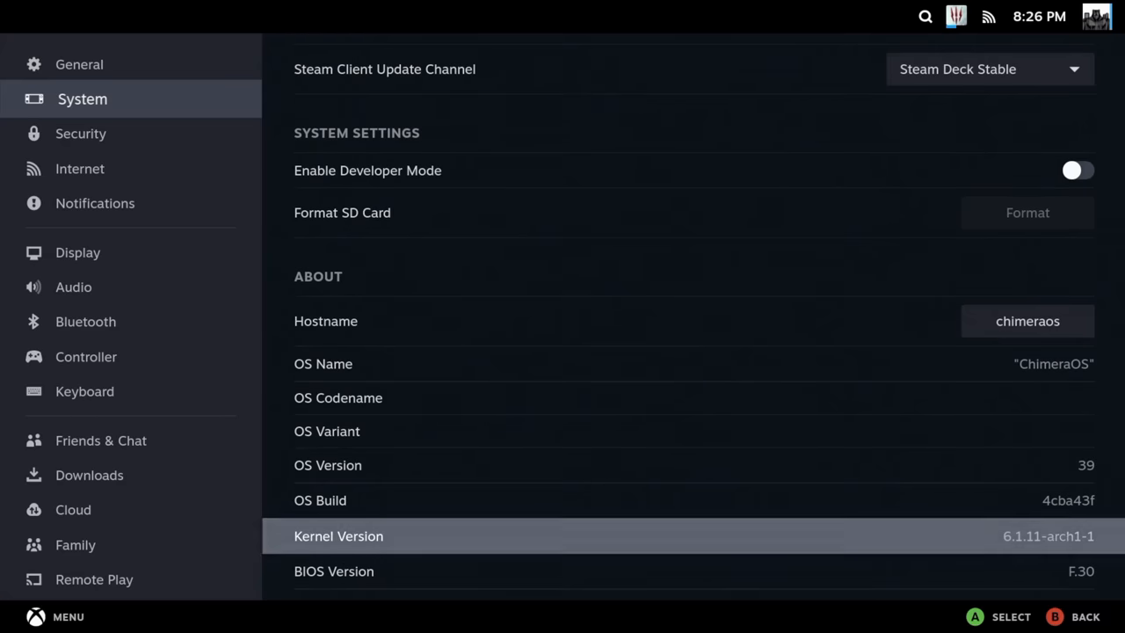
scroll("down", 3)
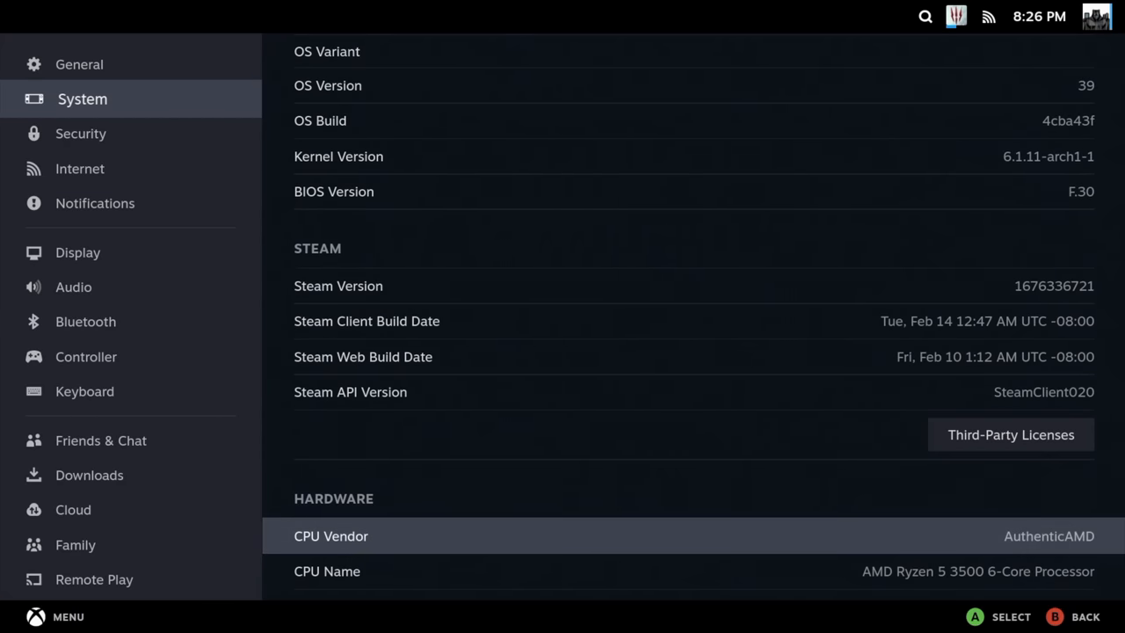
scroll("down", 3)
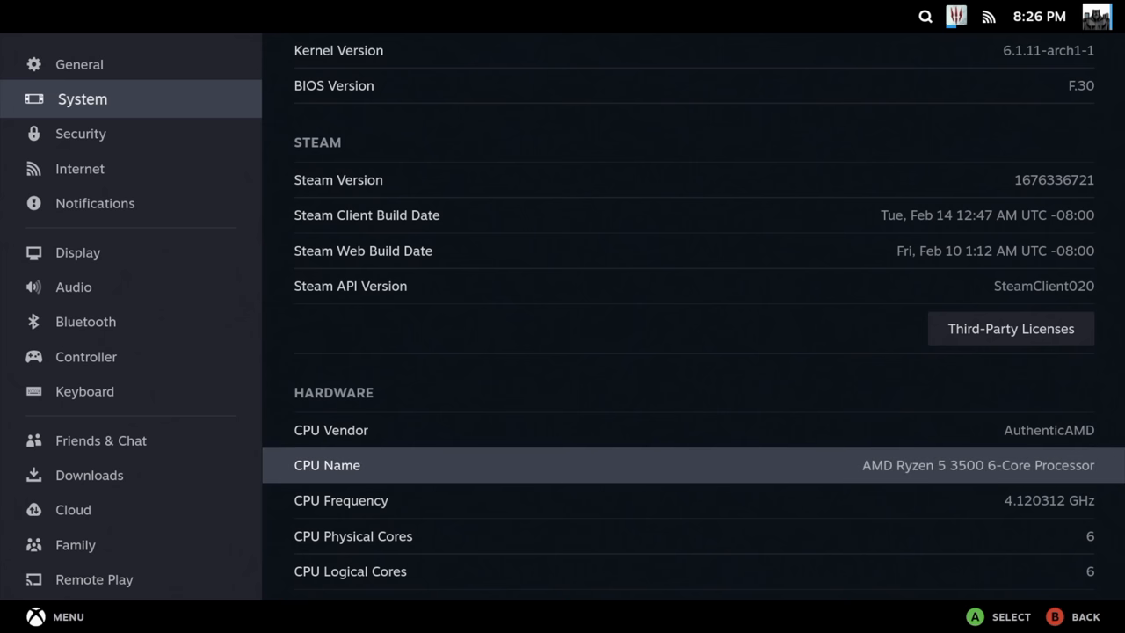
scroll("down", 3)
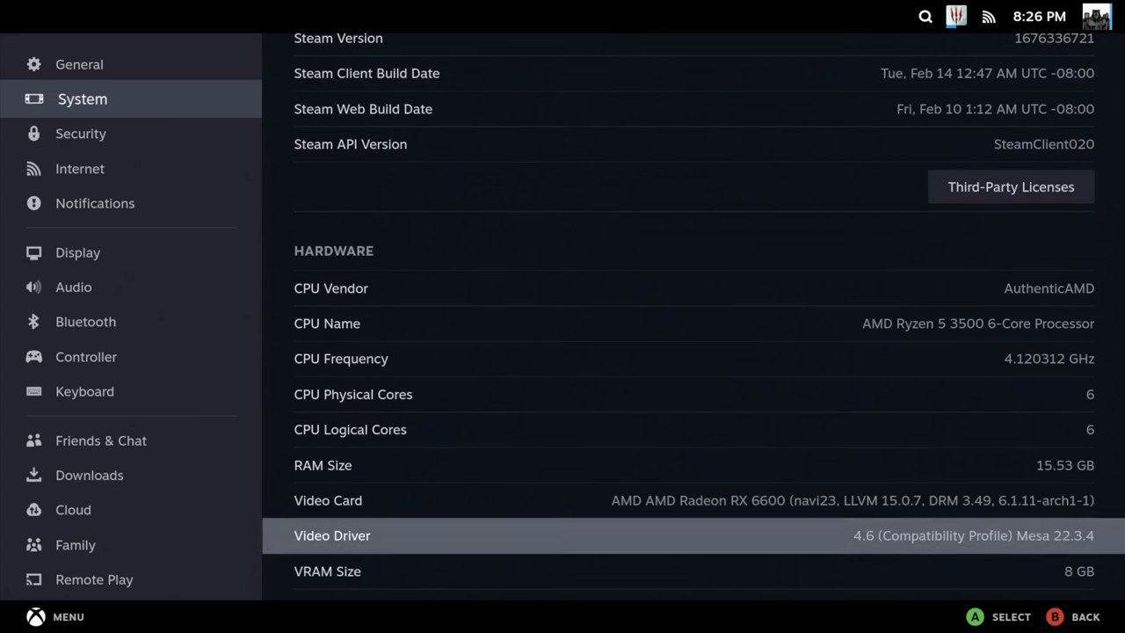
key("Up")
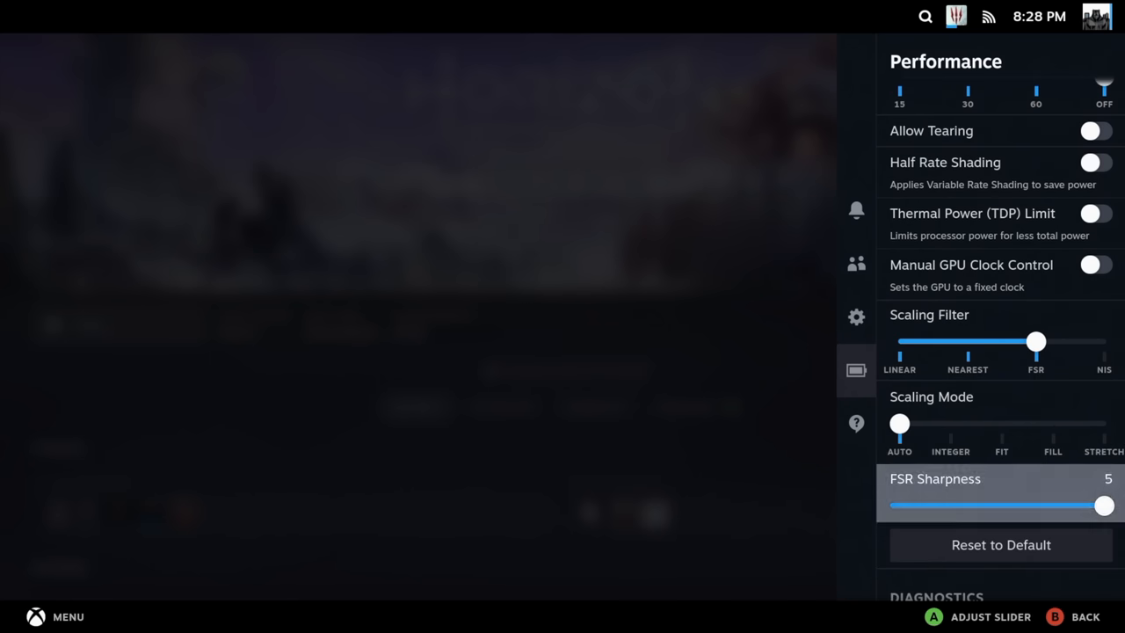
Scroll through Recent Games and bring up the Power menu with its Switch to Desktop option.
scroll("down", 3)
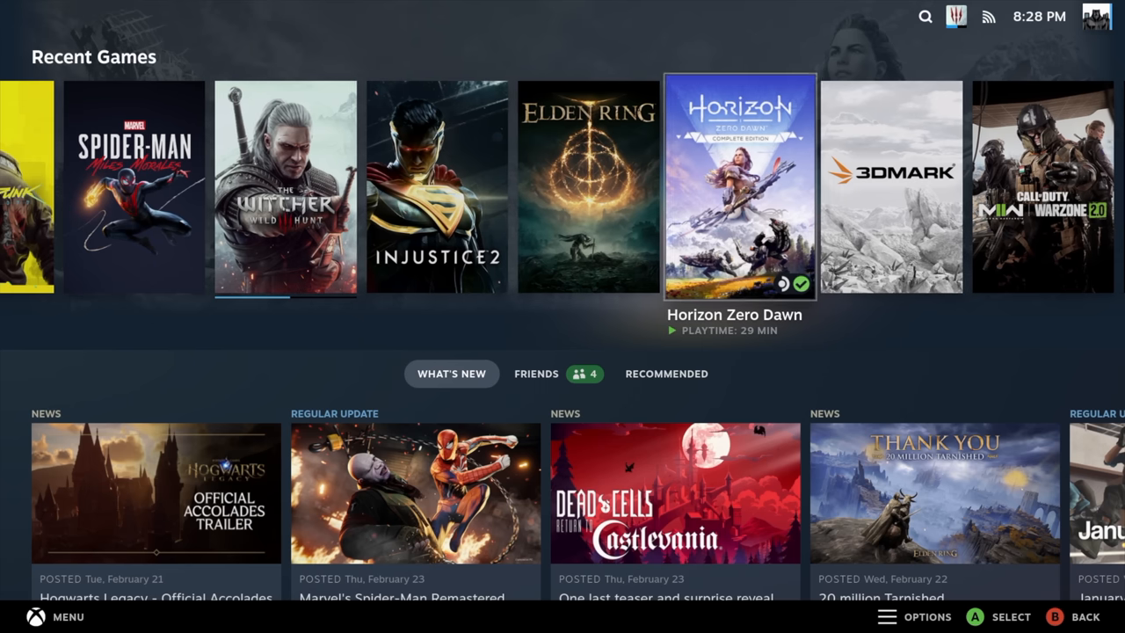
scroll("left", 3)
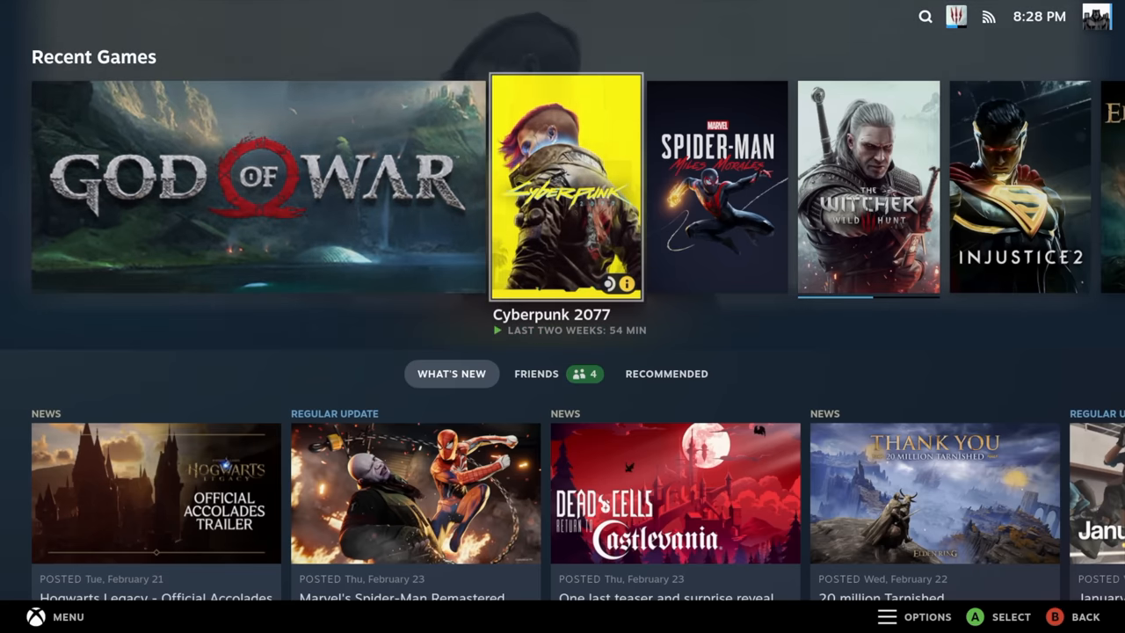
scroll("right", 3)
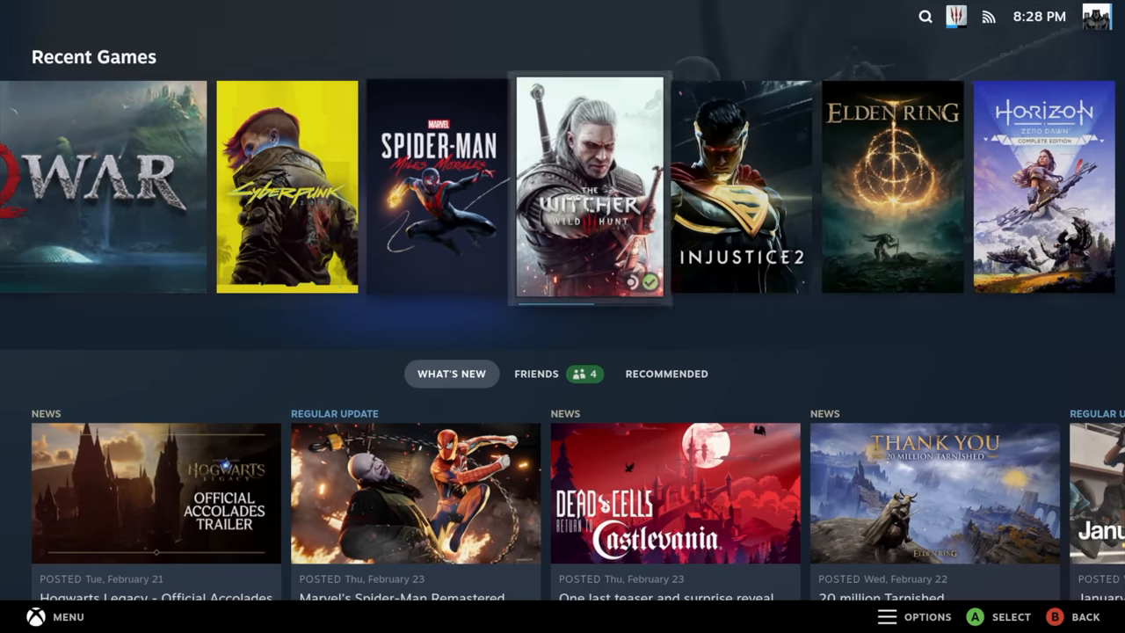
scroll("left", 3)
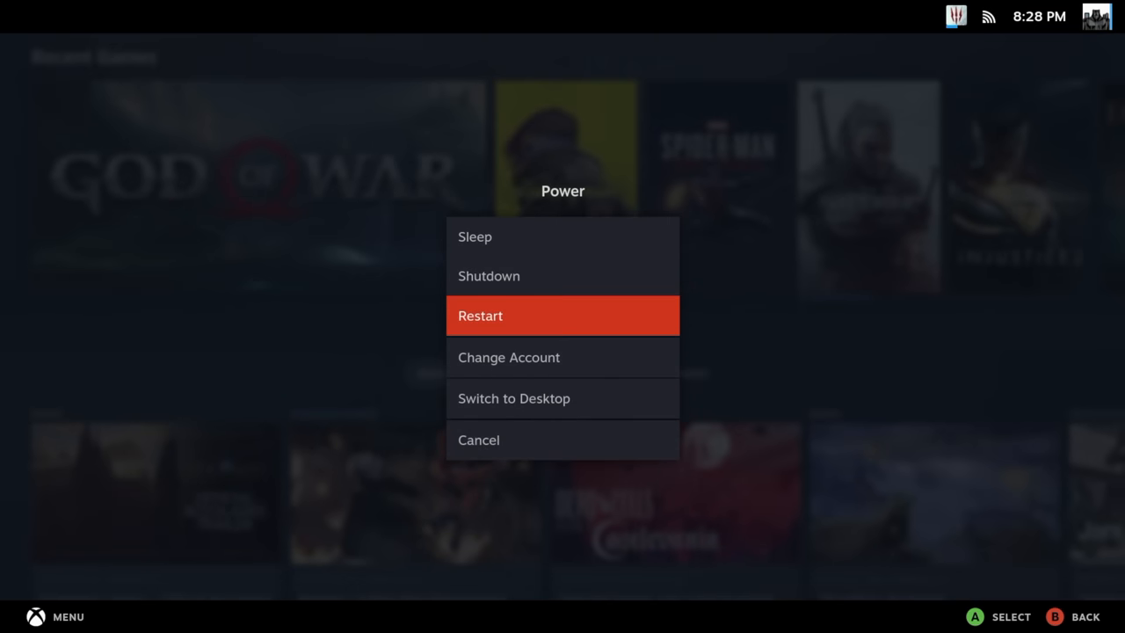
Choose Switch to Desktop and reach the GNOME Activities overview.
left_click(513, 398)
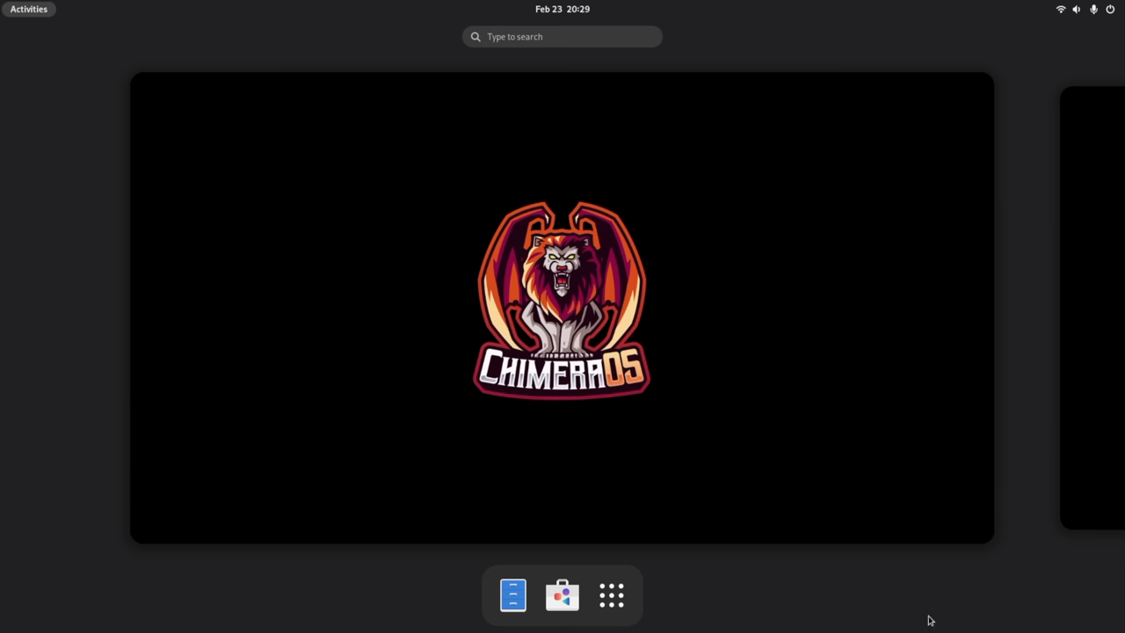
mouse_move(795, 428)
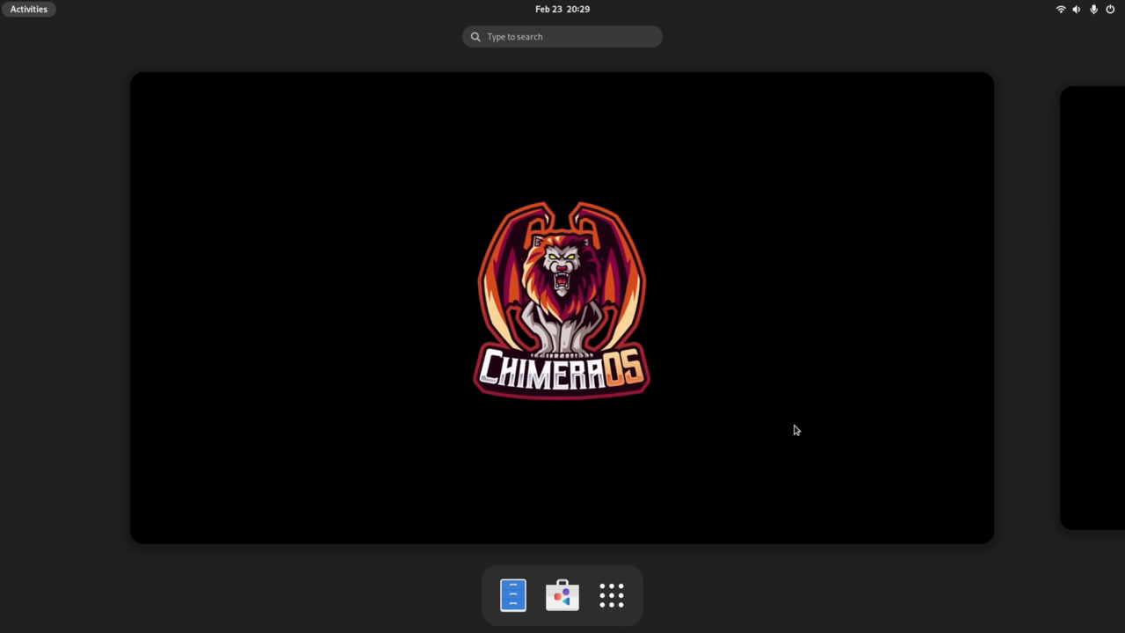
left_click(612, 595)
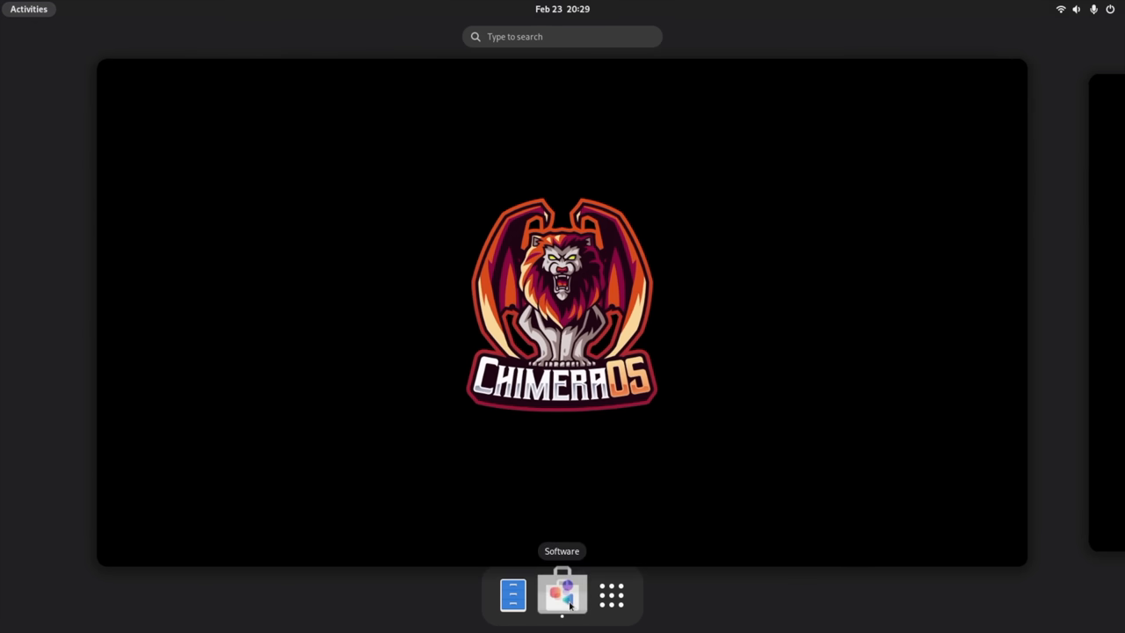
left_click(561, 598)
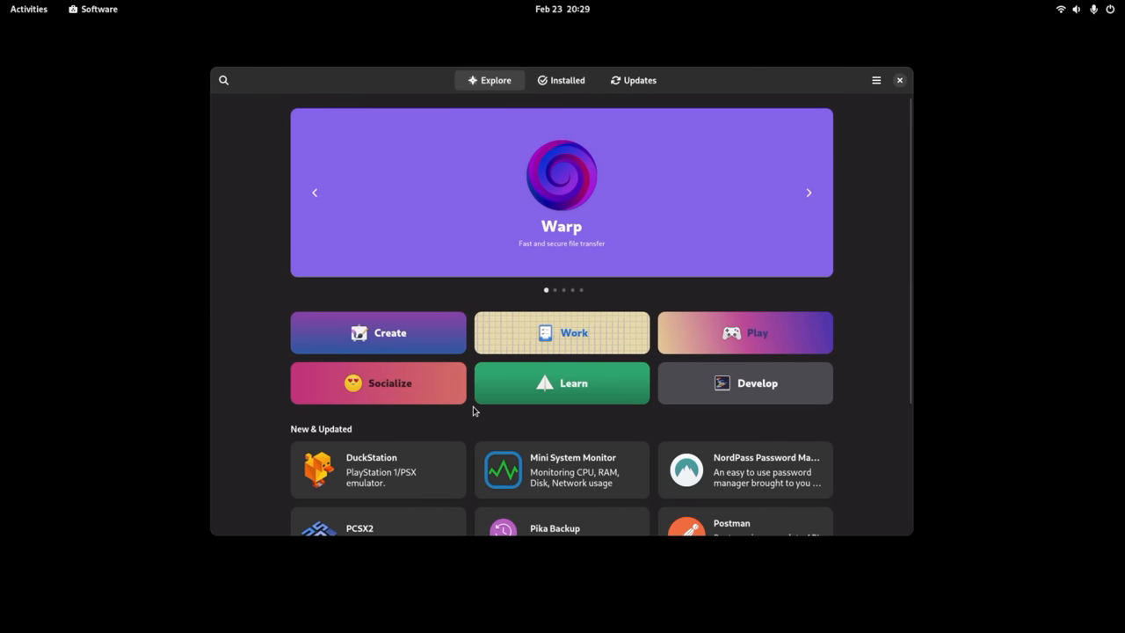
scroll("down", 3)
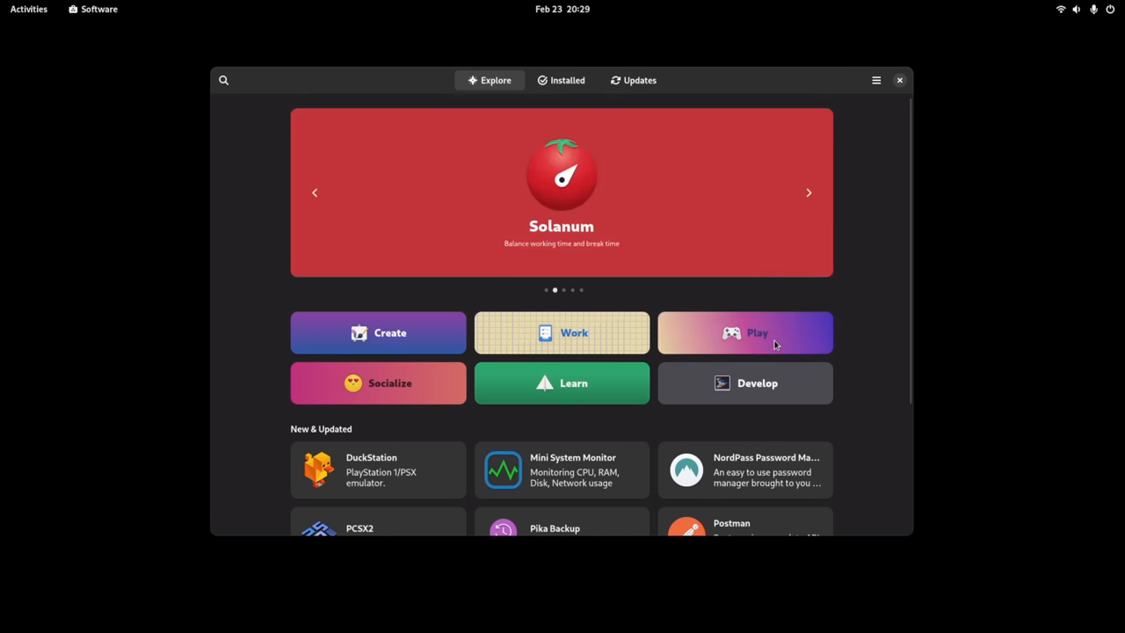
left_click(744, 333)
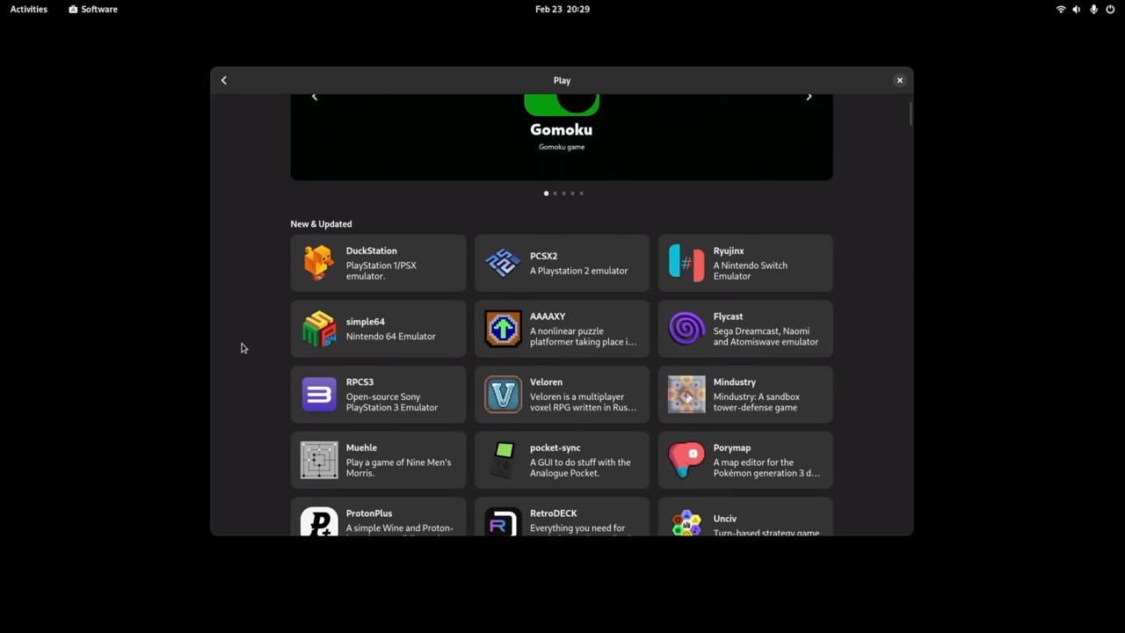
mouse_move(416, 254)
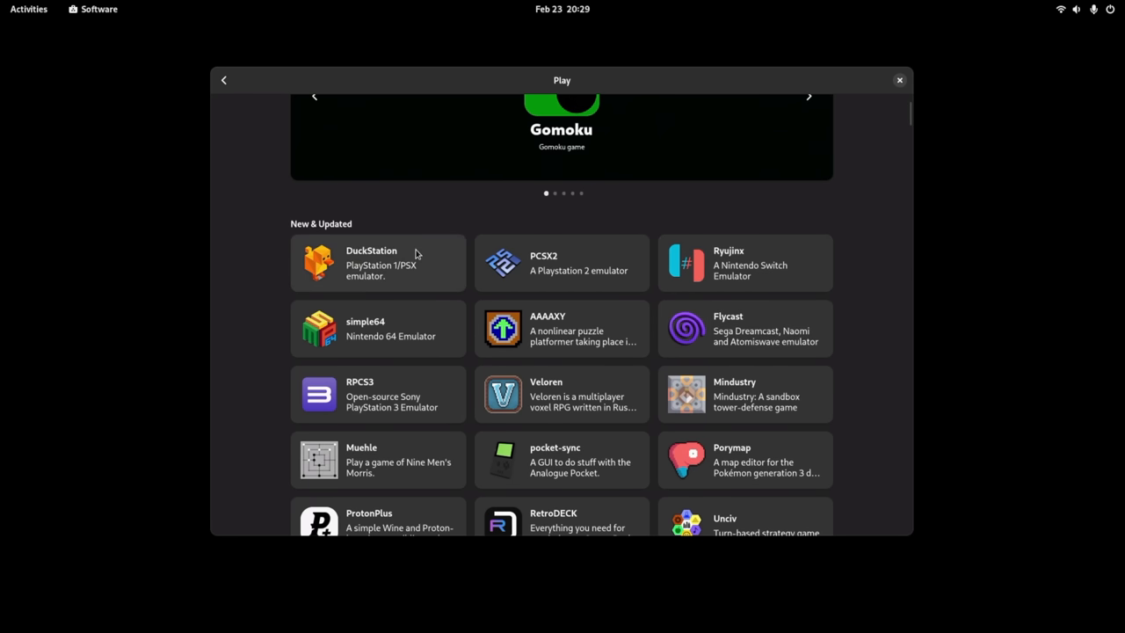
scroll("down", 3)
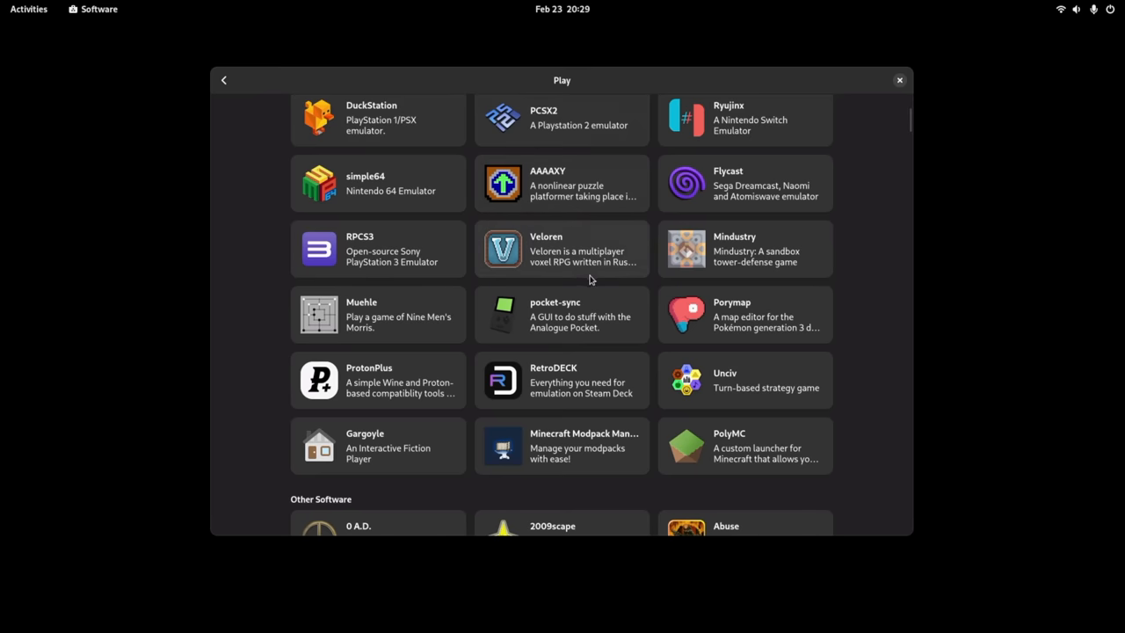
scroll("down", 3)
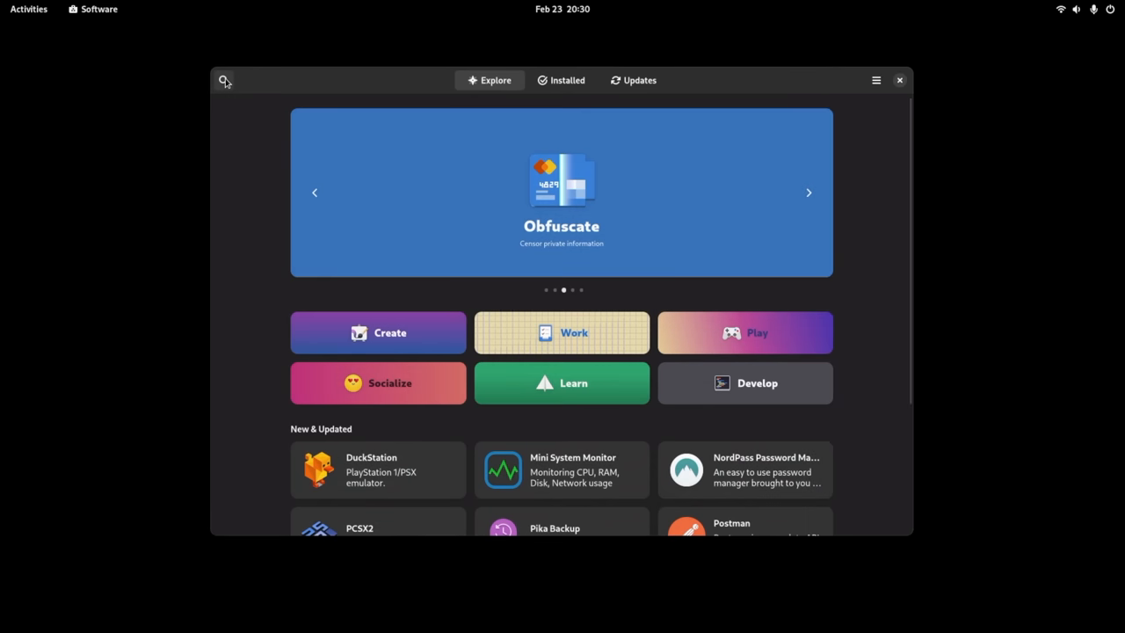
mouse_move(398, 335)
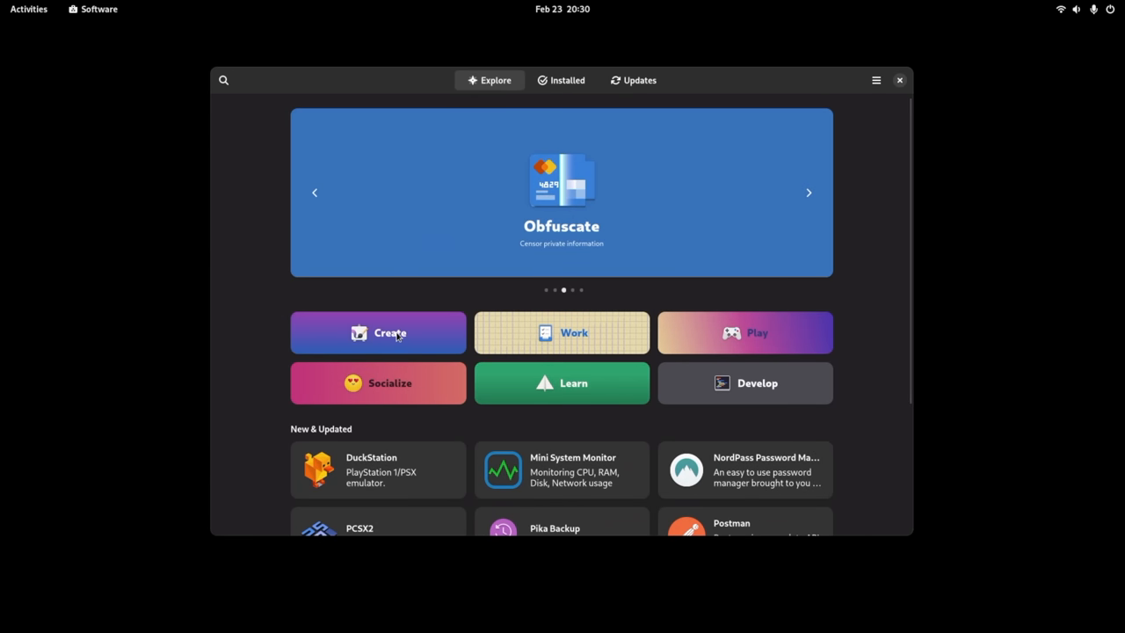
mouse_move(407, 399)
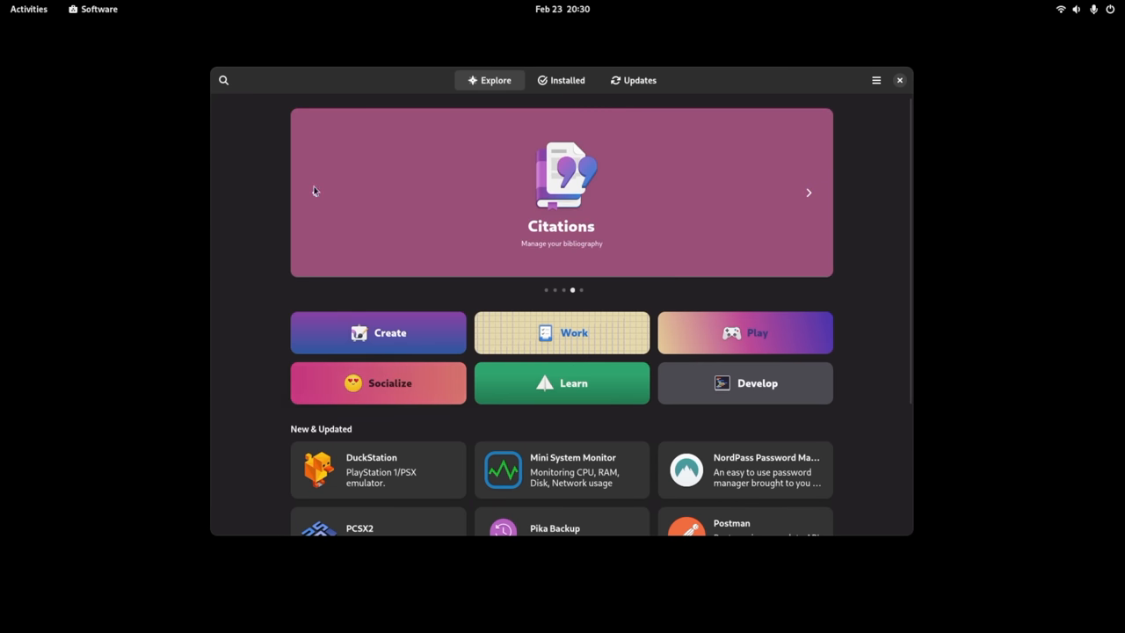
scroll("down", 3)
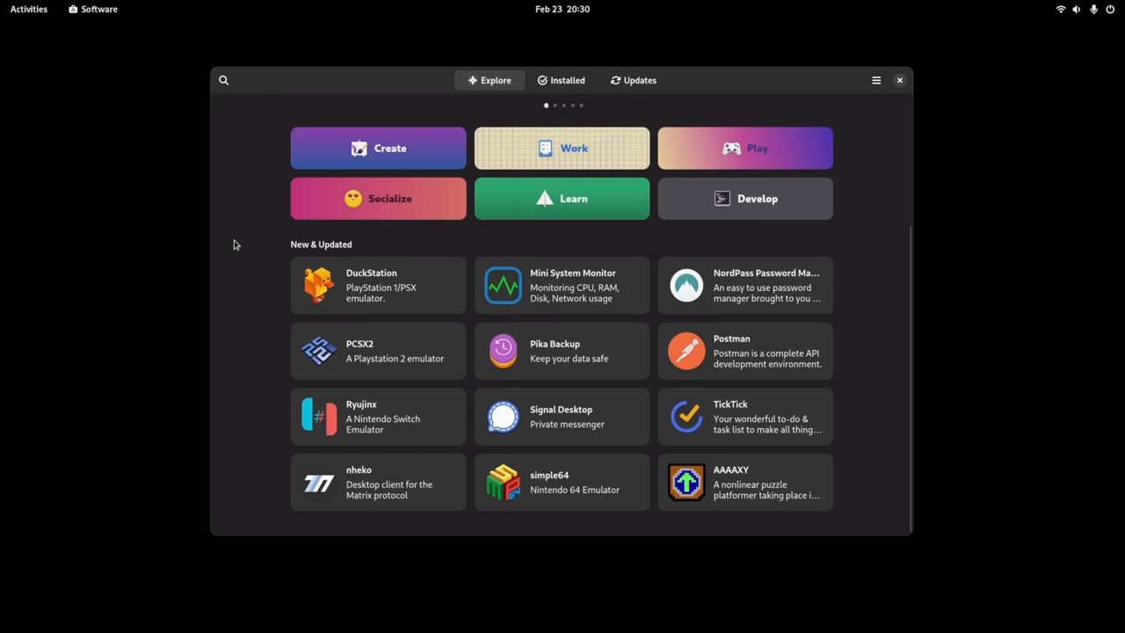
mouse_move(899, 80)
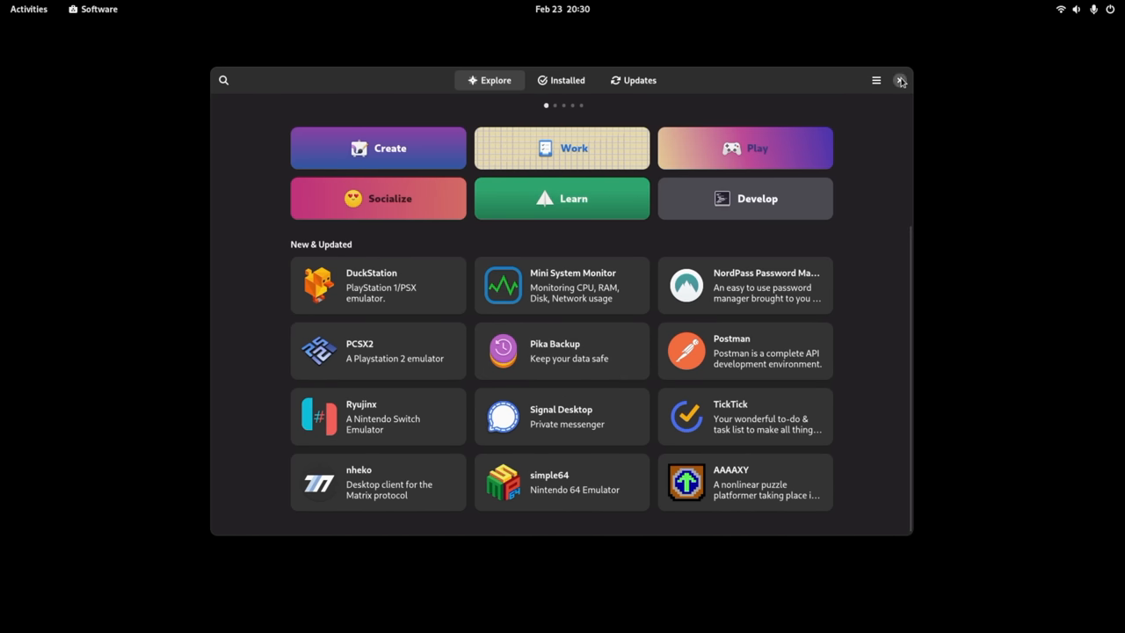
left_click(899, 80)
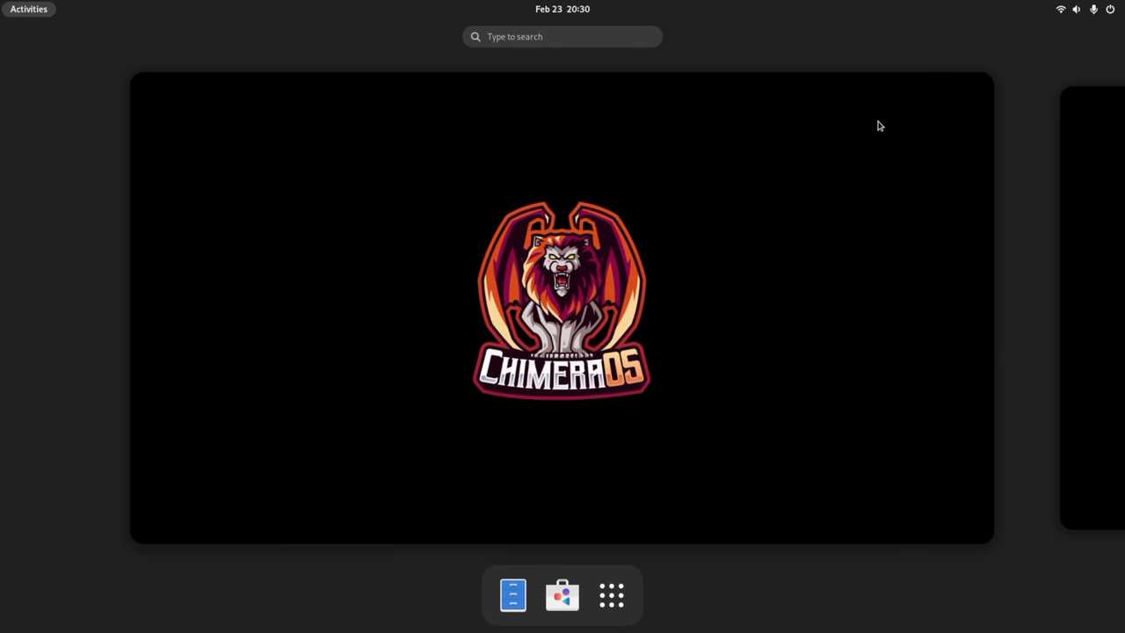
Open the GNOME app grid and launch Game Mode to return to Steam.
left_click(613, 595)
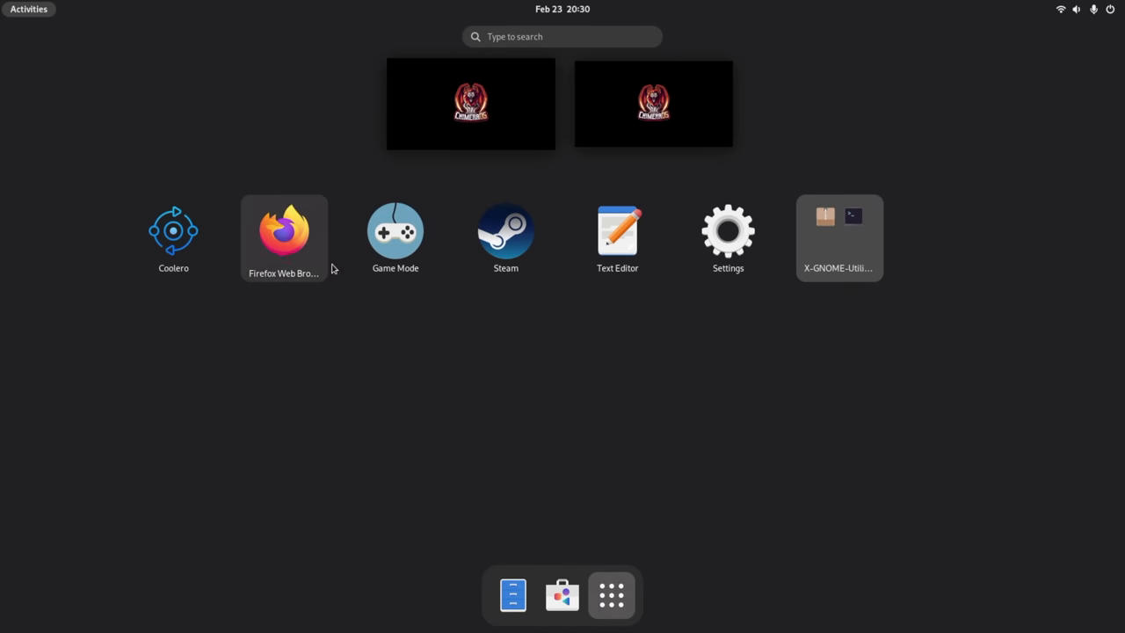
mouse_move(407, 246)
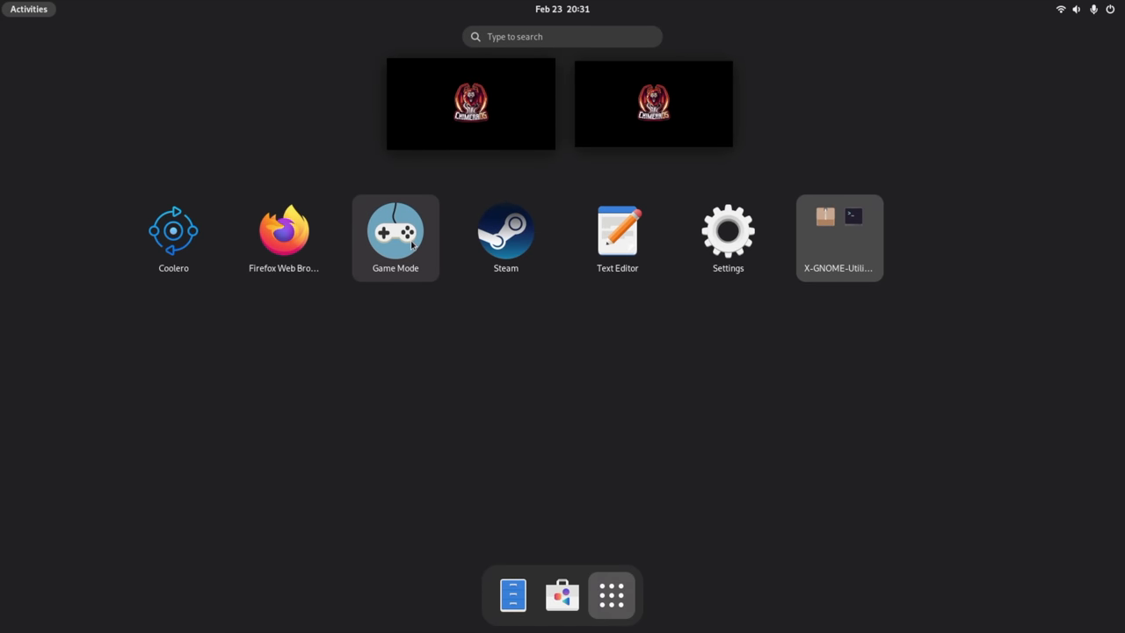
mouse_move(870, 406)
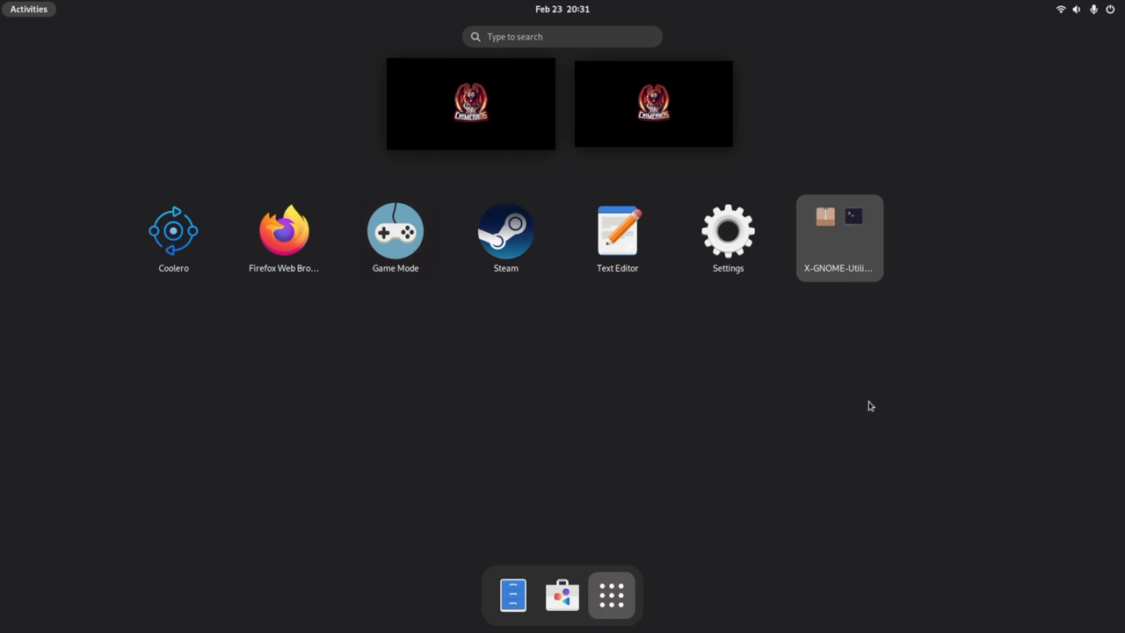
mouse_move(630, 285)
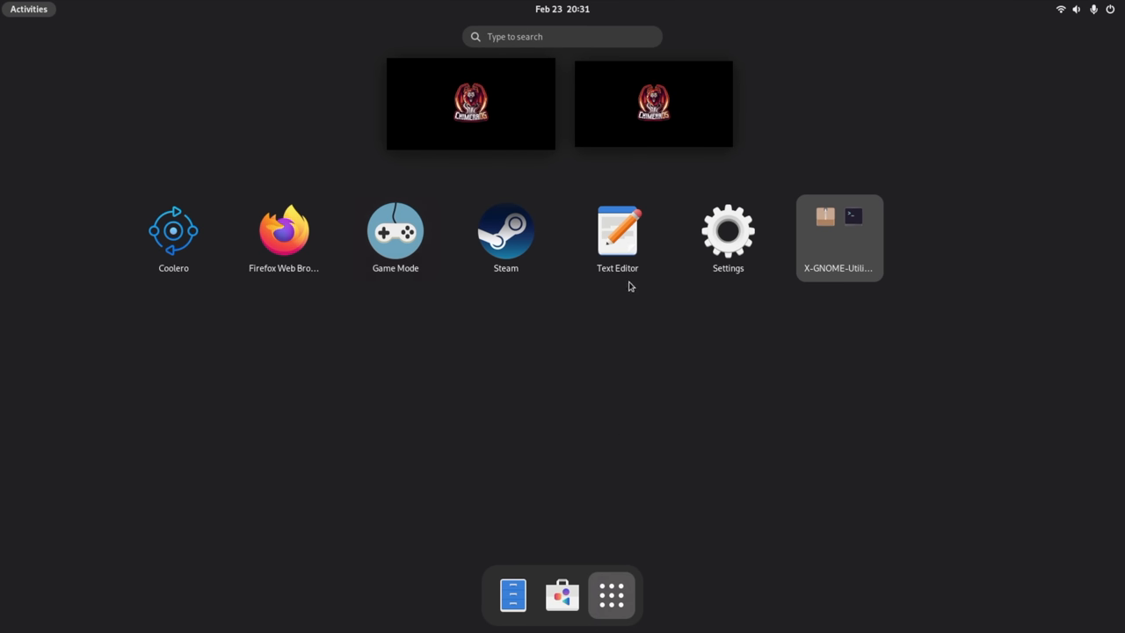
mouse_move(391, 237)
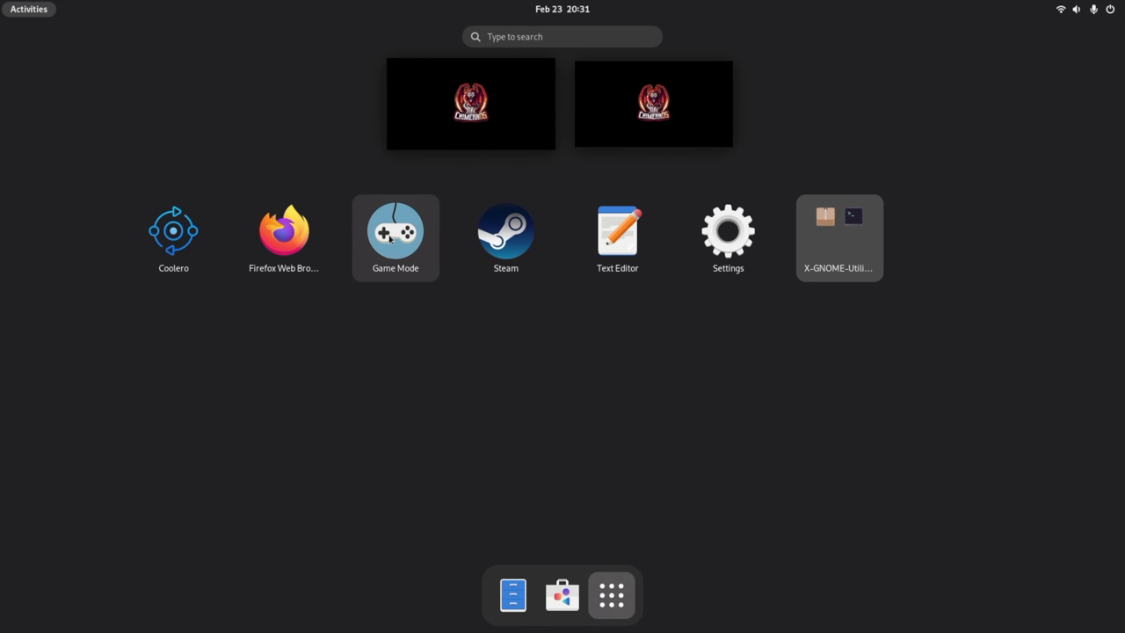
left_click(395, 237)
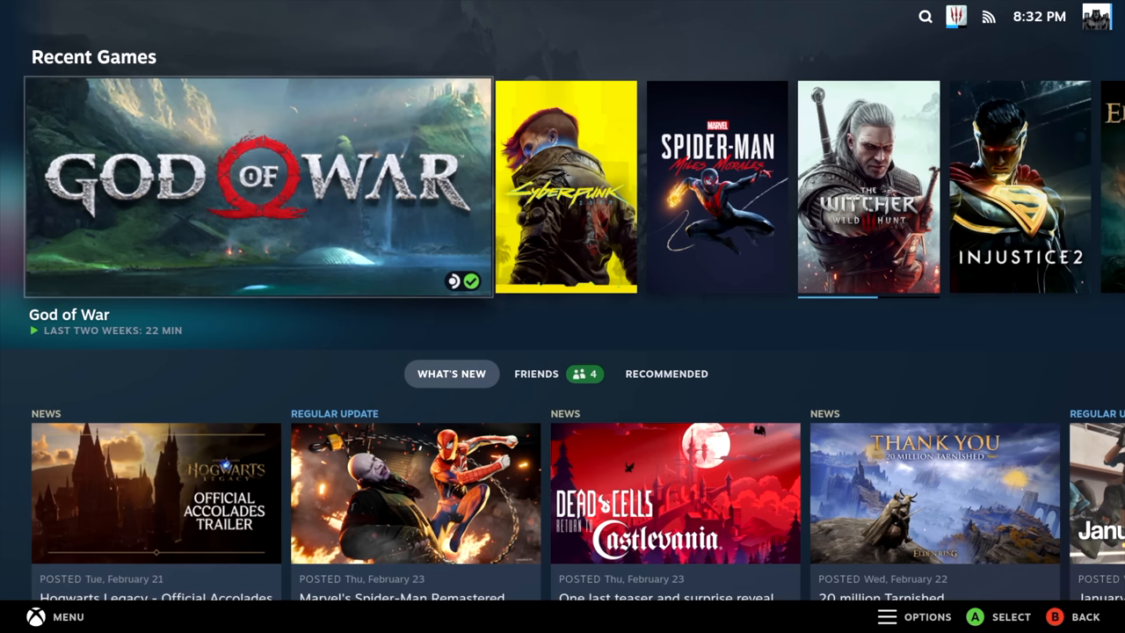
In God of War's Properties, set Game Resolution to 2560x1440, then play the game.
left_click(258, 187)
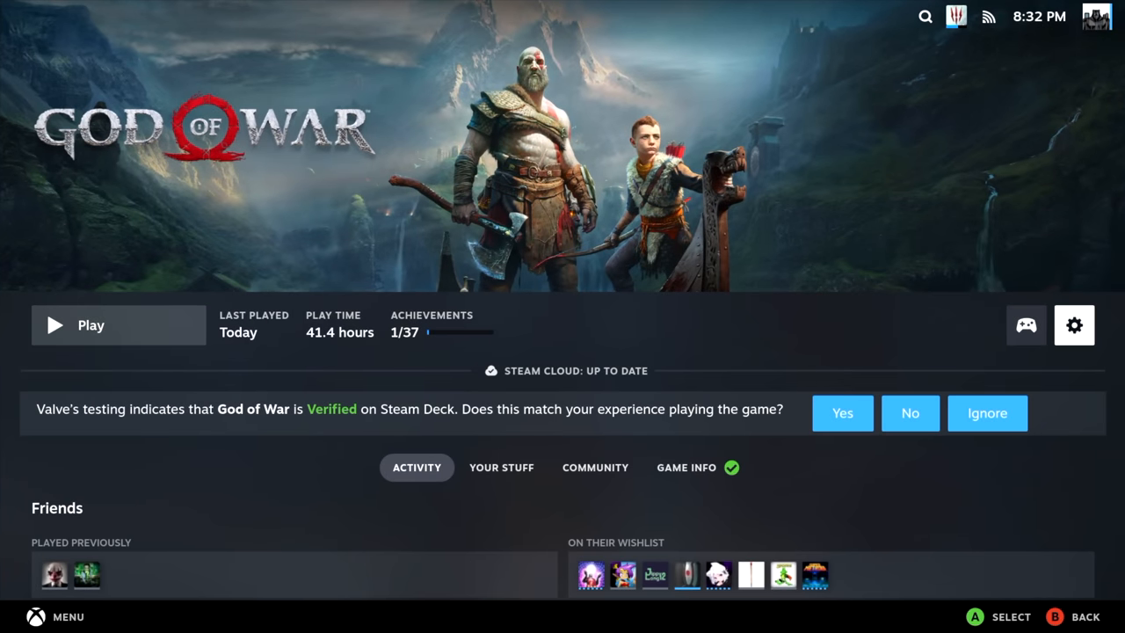
left_click(1081, 325)
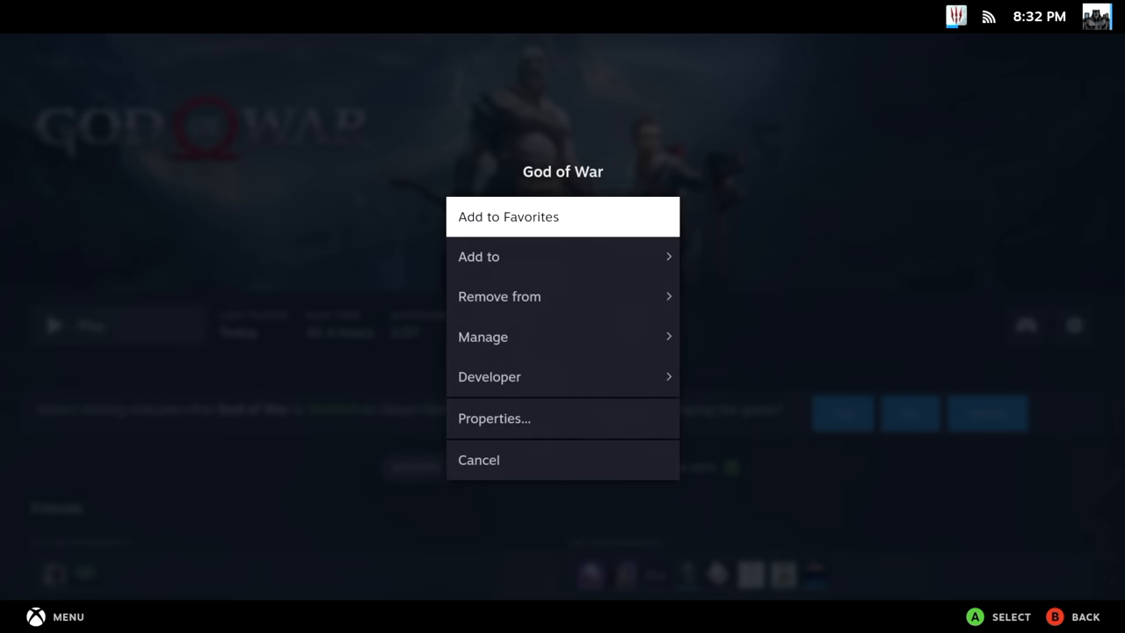
left_click(493, 418)
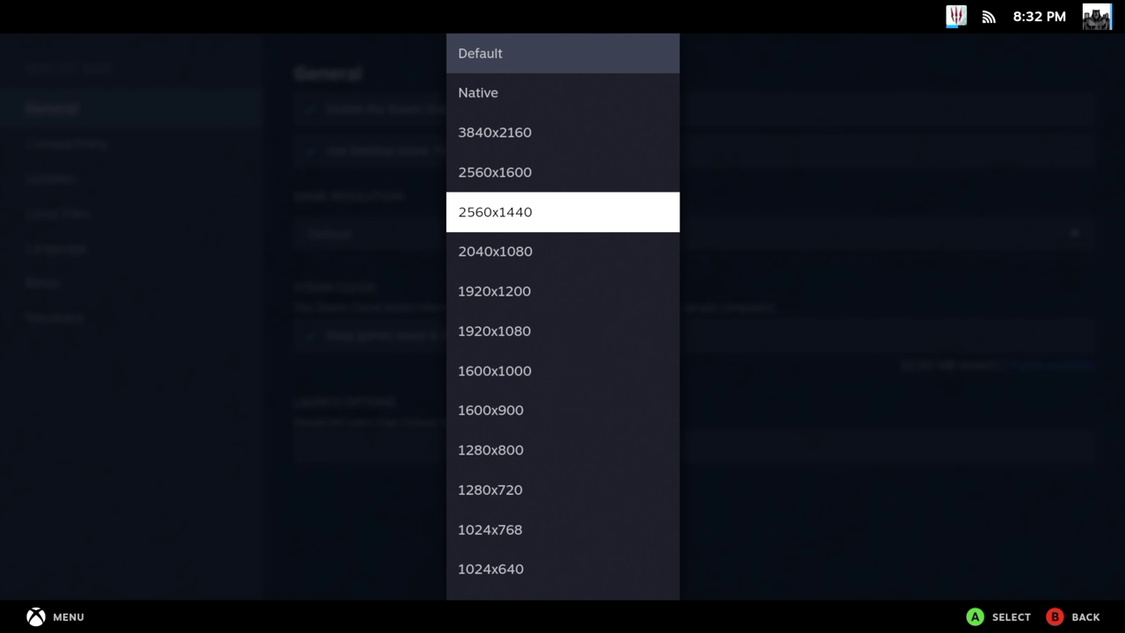
left_click(497, 211)
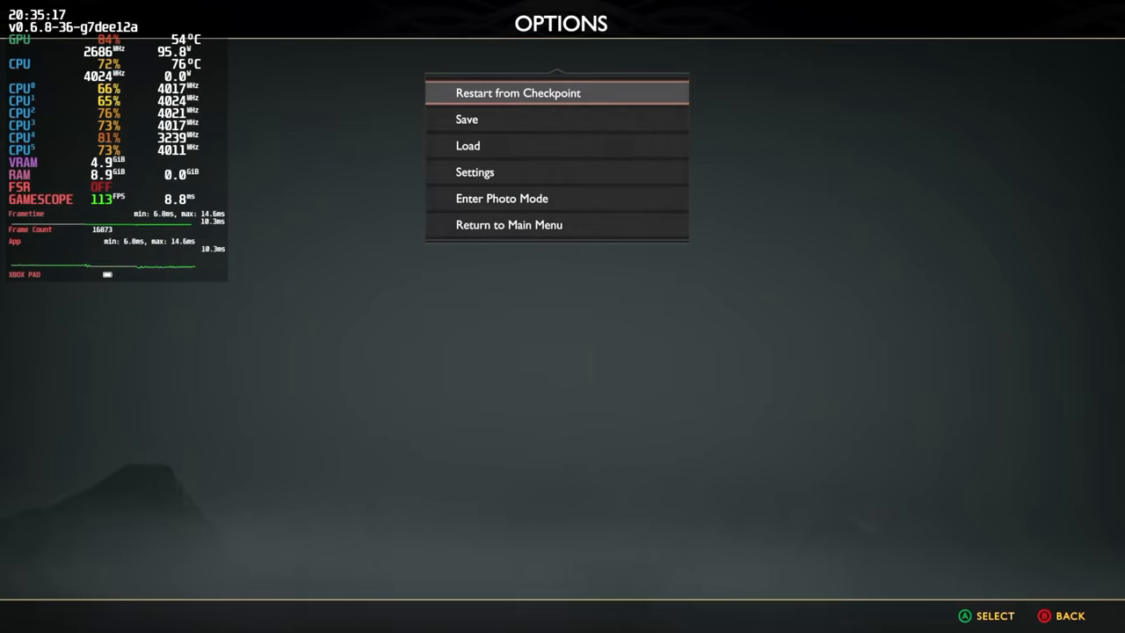
View God of War's Graphics settings showing the Ultra preset, then close the menu.
left_click(475, 172)
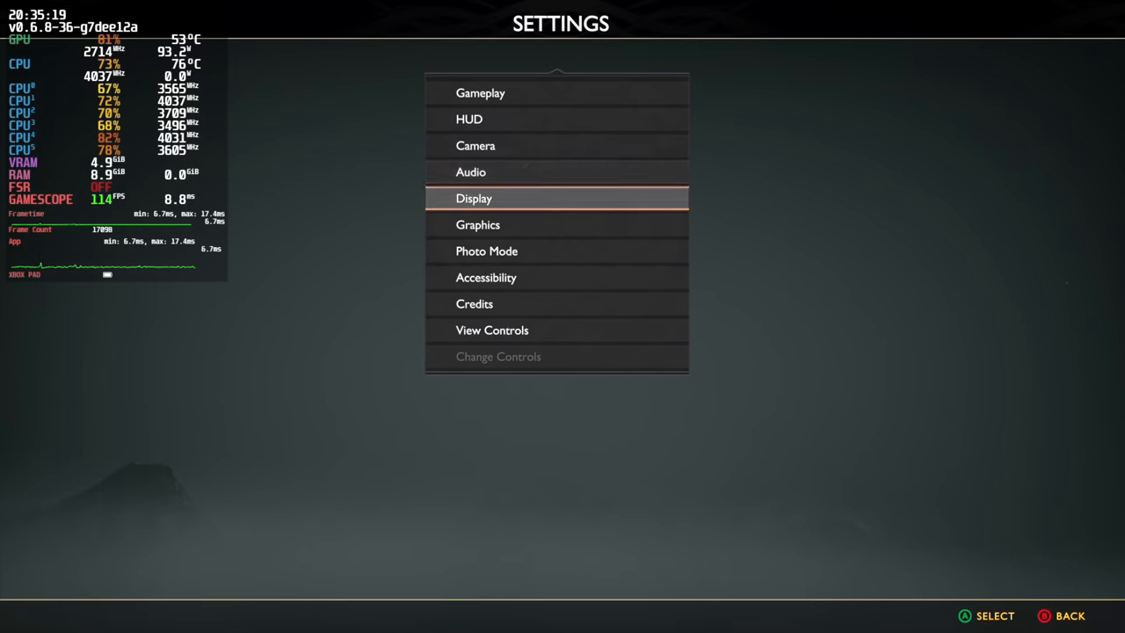
left_click(474, 198)
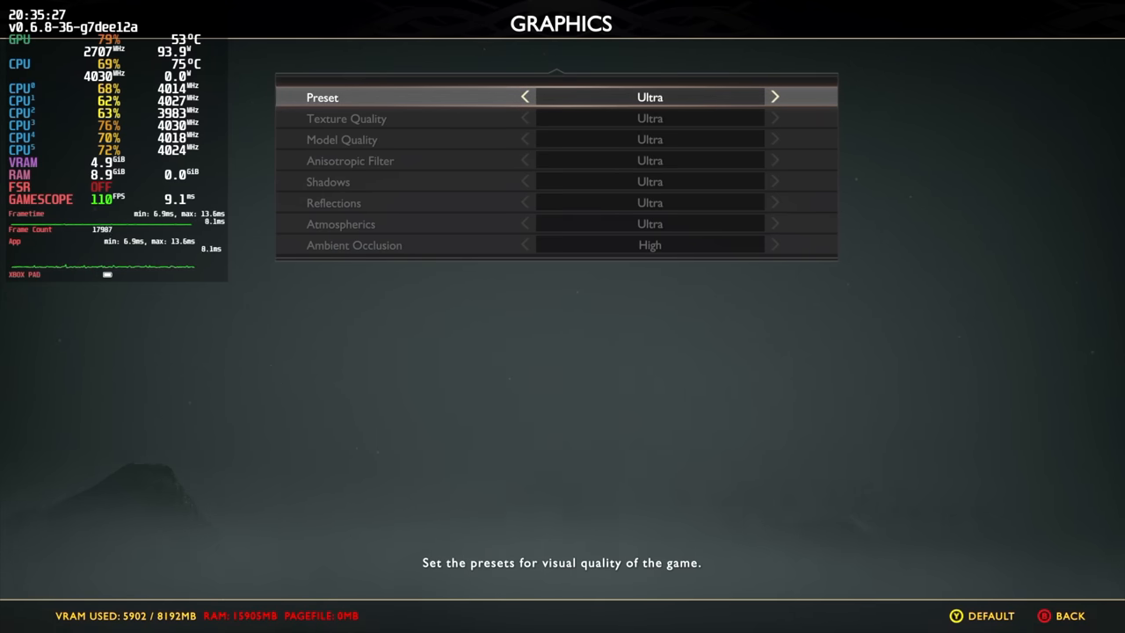
key("Escape")
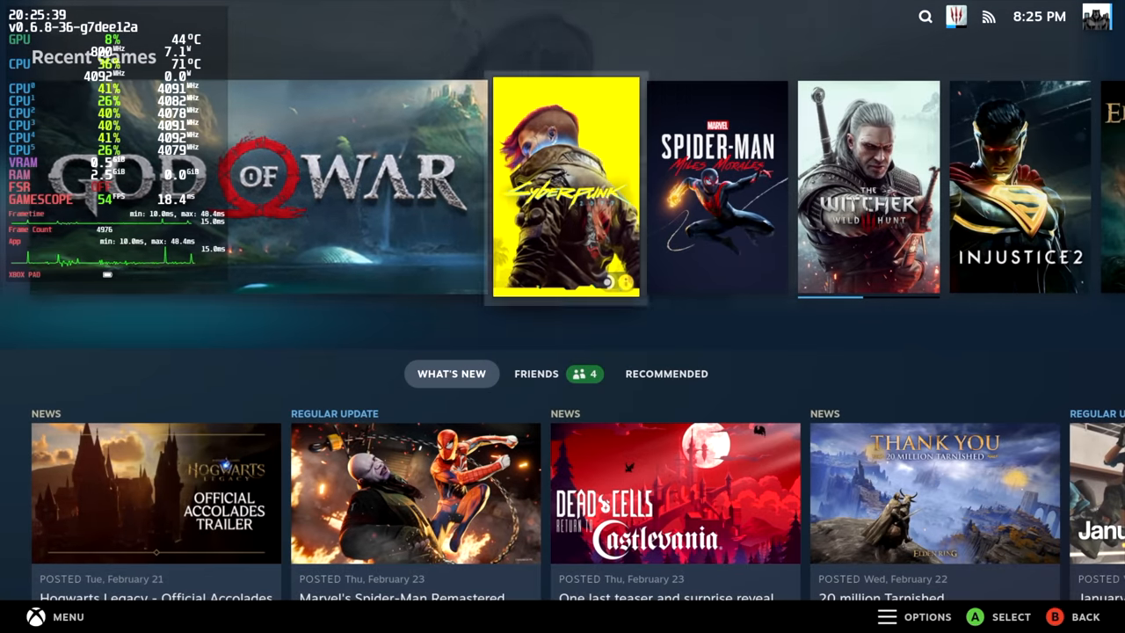
In Quick Access Performance, slide Performance Overlay Level from 4 to OFF and close the panel.
scroll("right", 3)
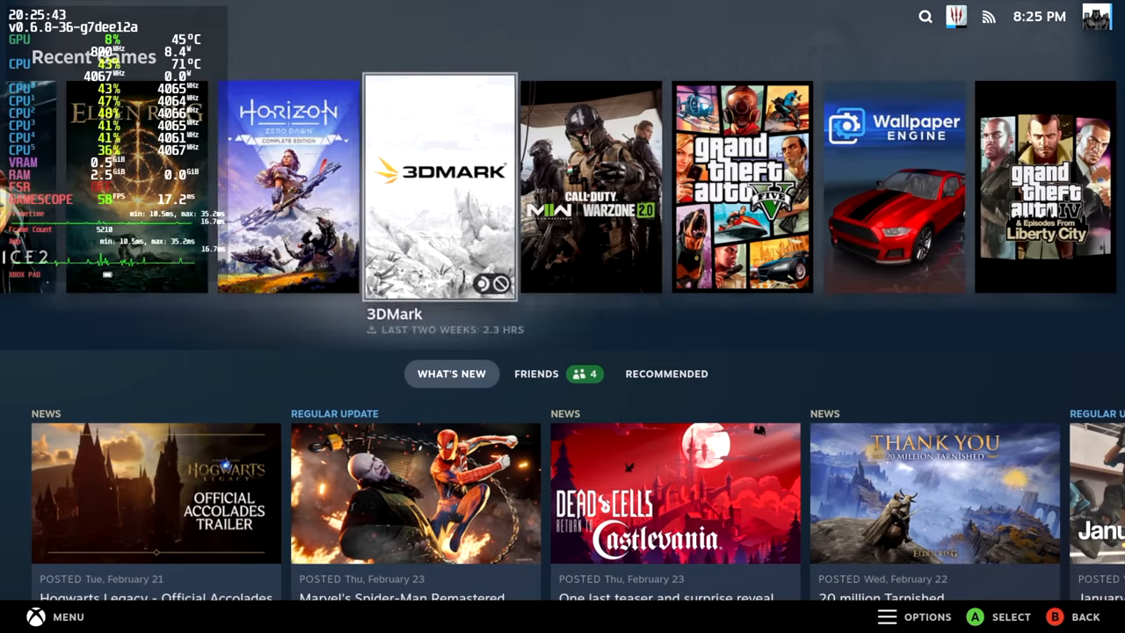
key("Right")
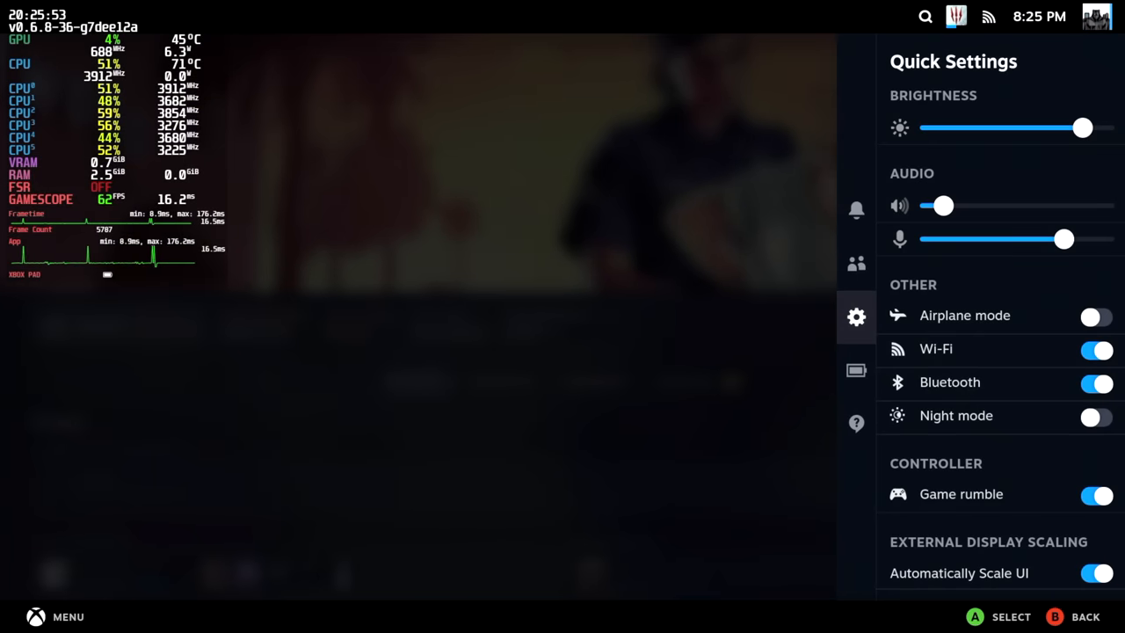
left_click(855, 371)
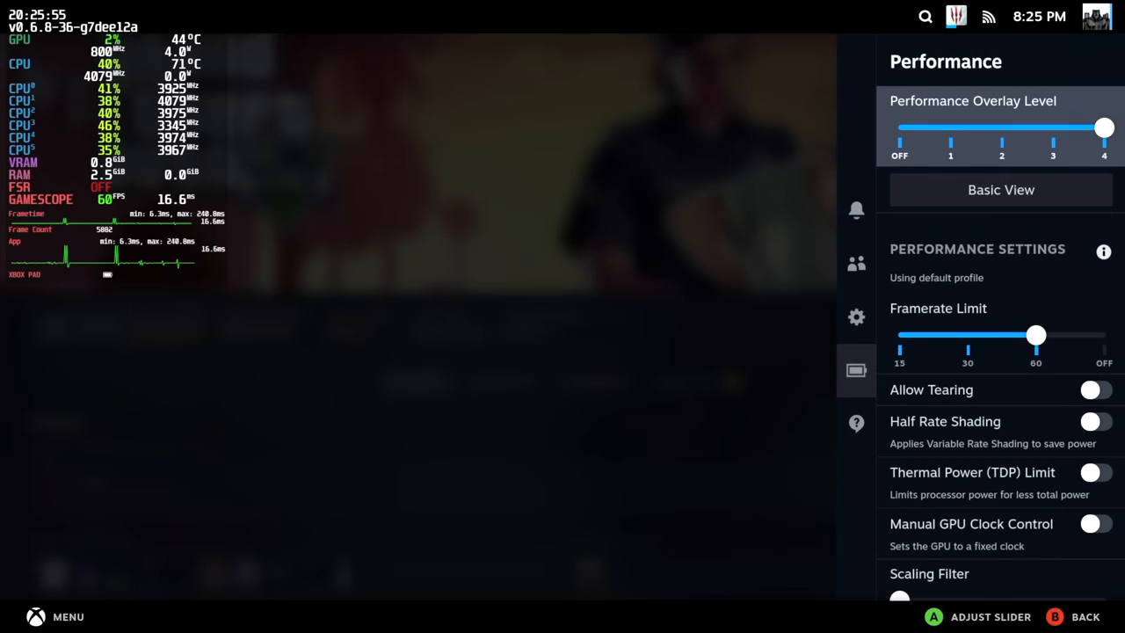
left_click_drag(1103, 127, 1000, 127)
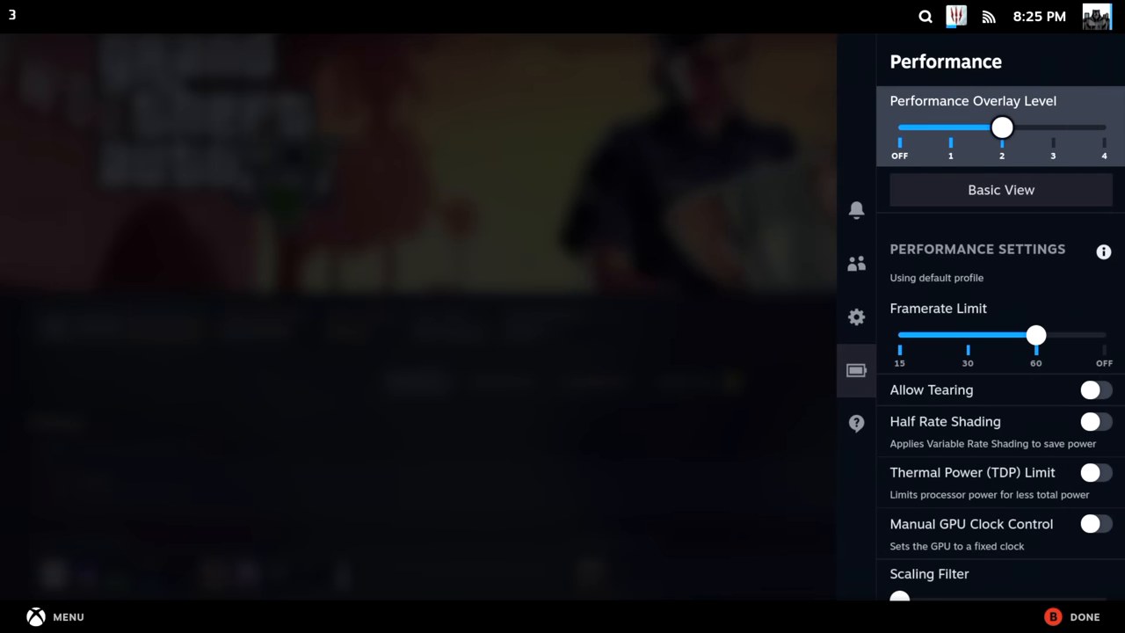
left_click_drag(1002, 128, 899, 127)
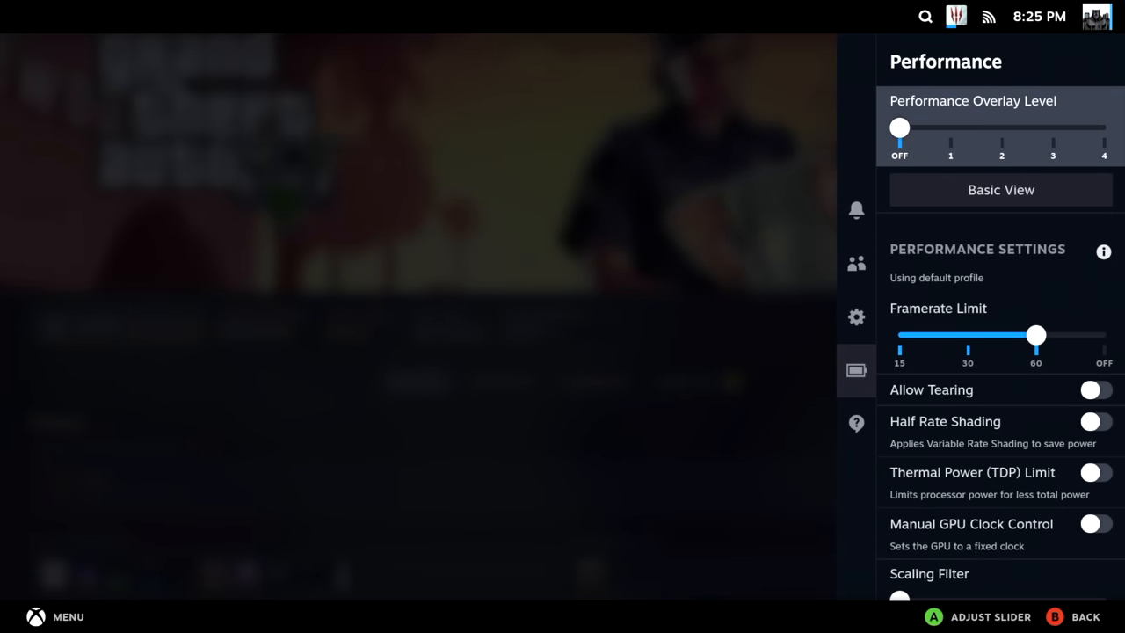
key("B")
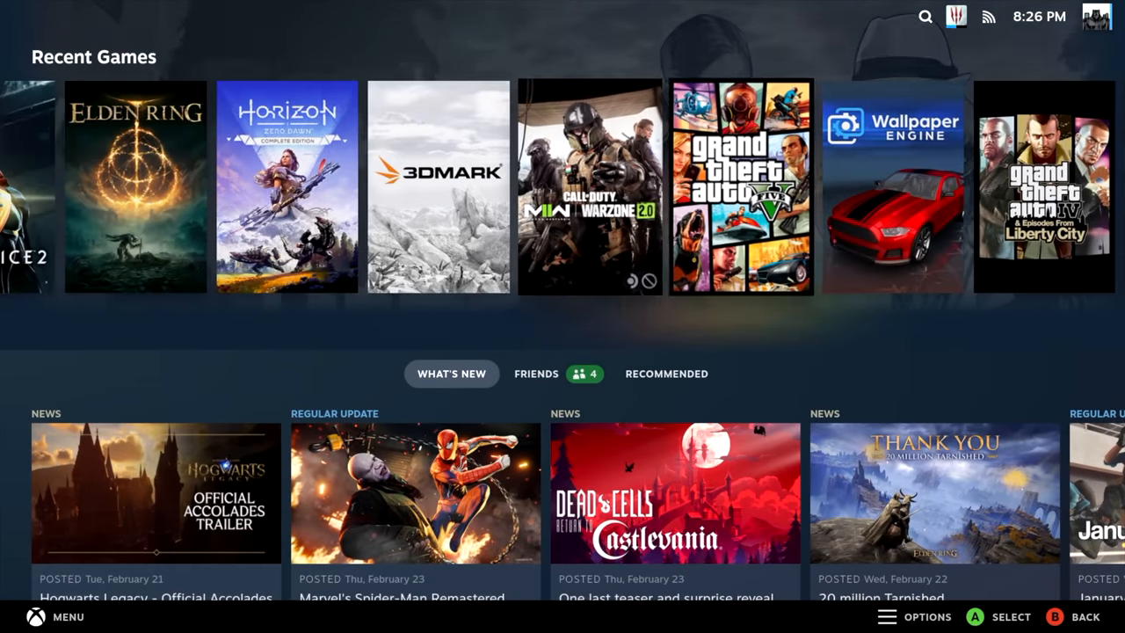
Open Settings > System and scroll to Hardware: Ryzen 5 3500, 15.53 GB RAM, Radeon RX 6600.
left_click(55, 616)
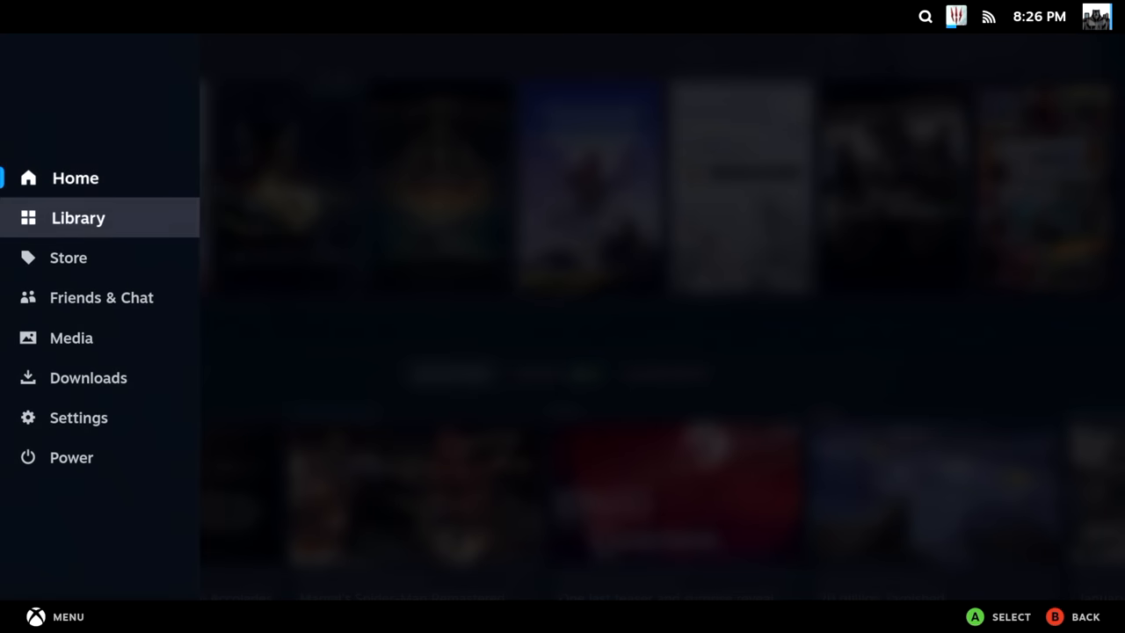
left_click(78, 418)
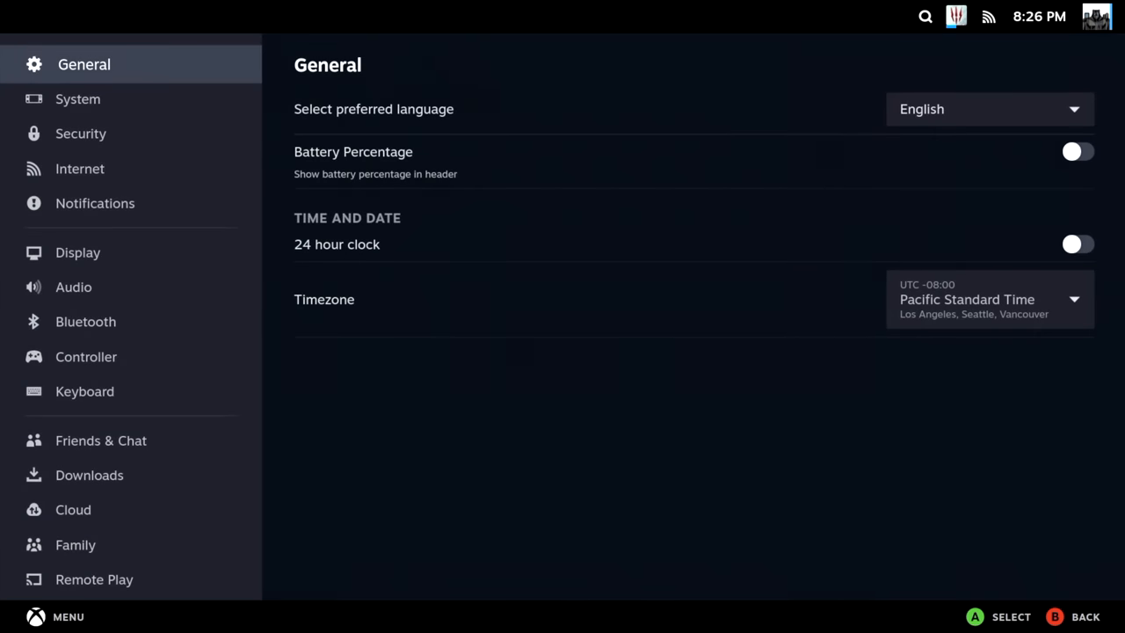
left_click(79, 98)
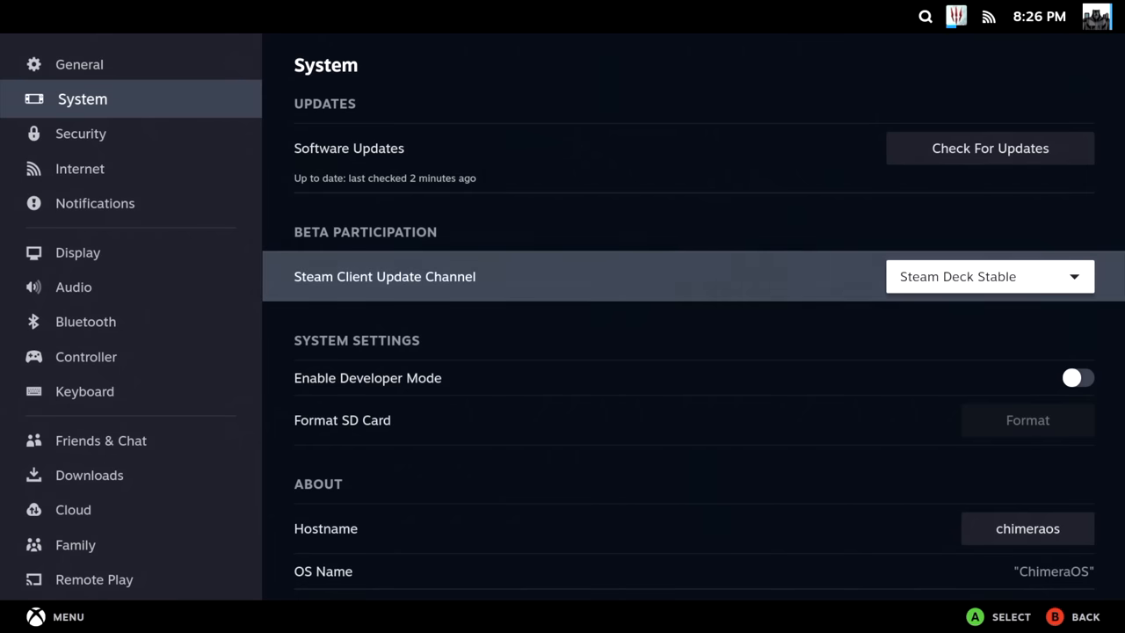
scroll("down", 3)
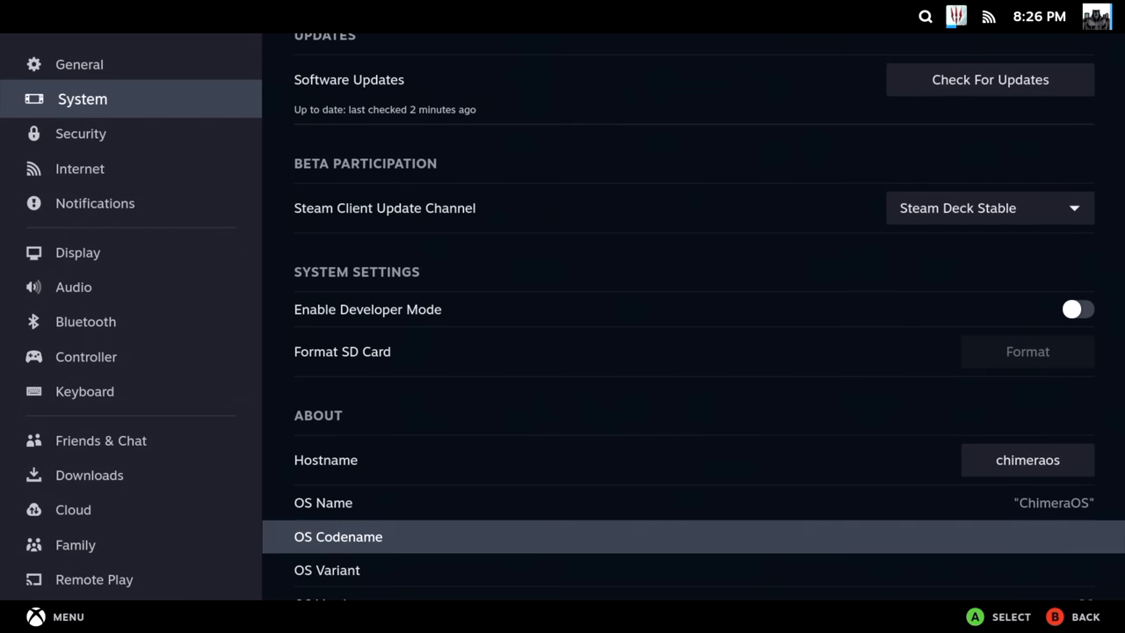
scroll("down", 3)
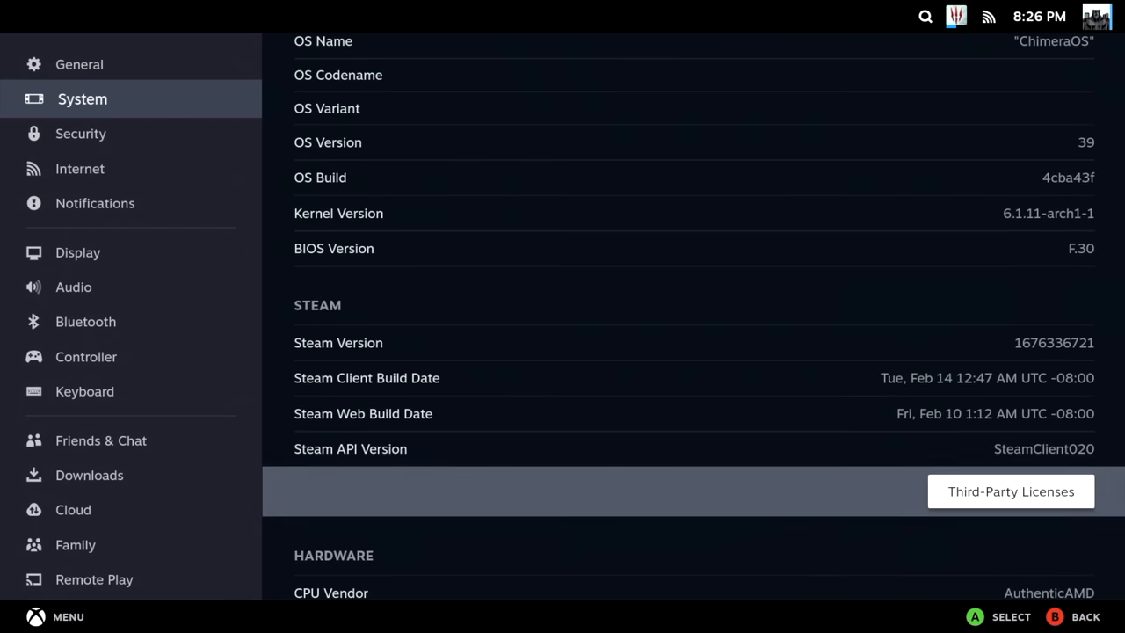
scroll("down", 3)
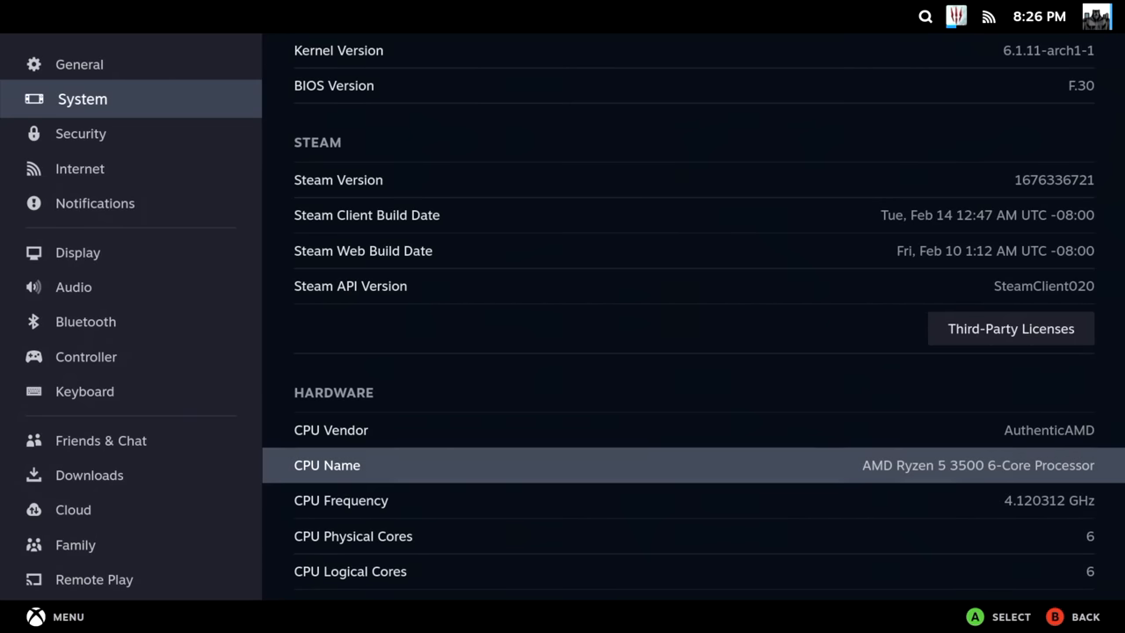
scroll("down", 3)
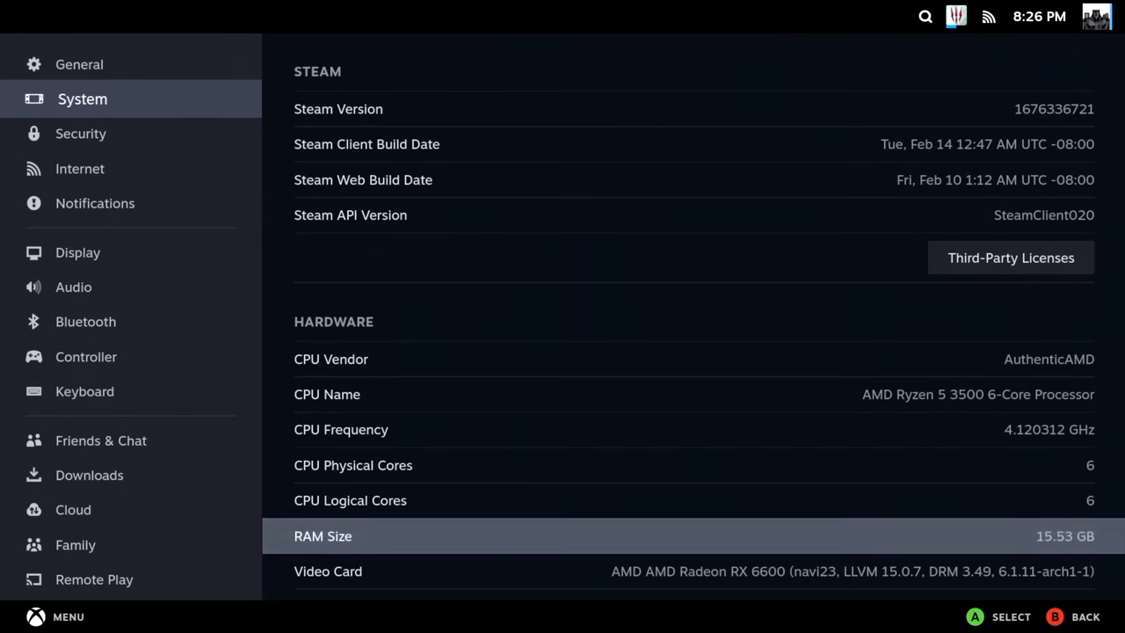
scroll("down", 3)
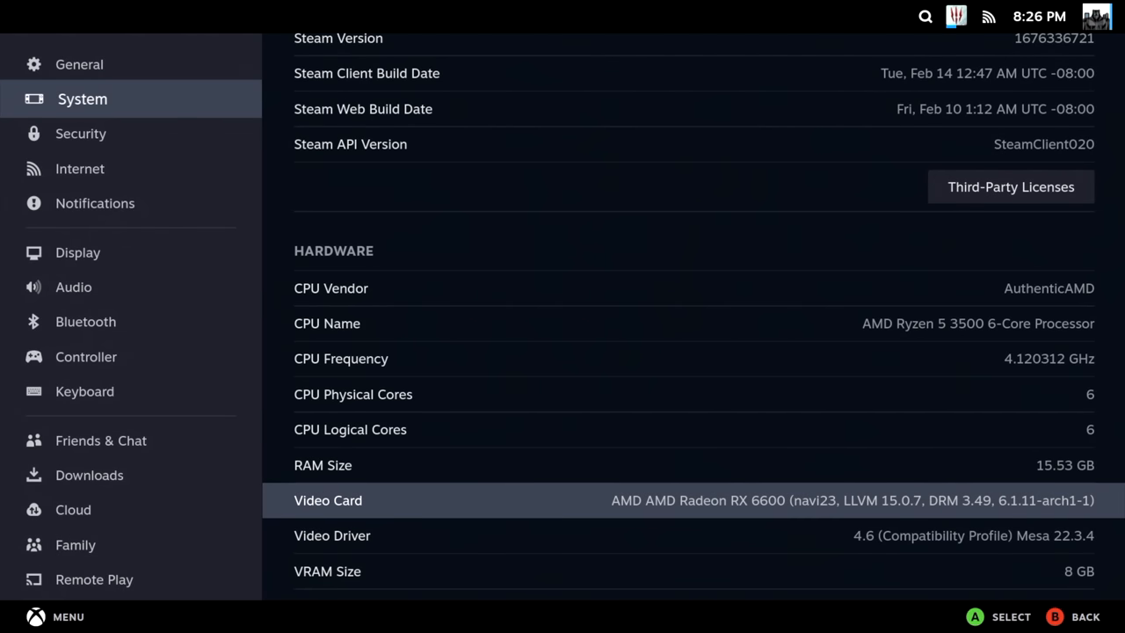